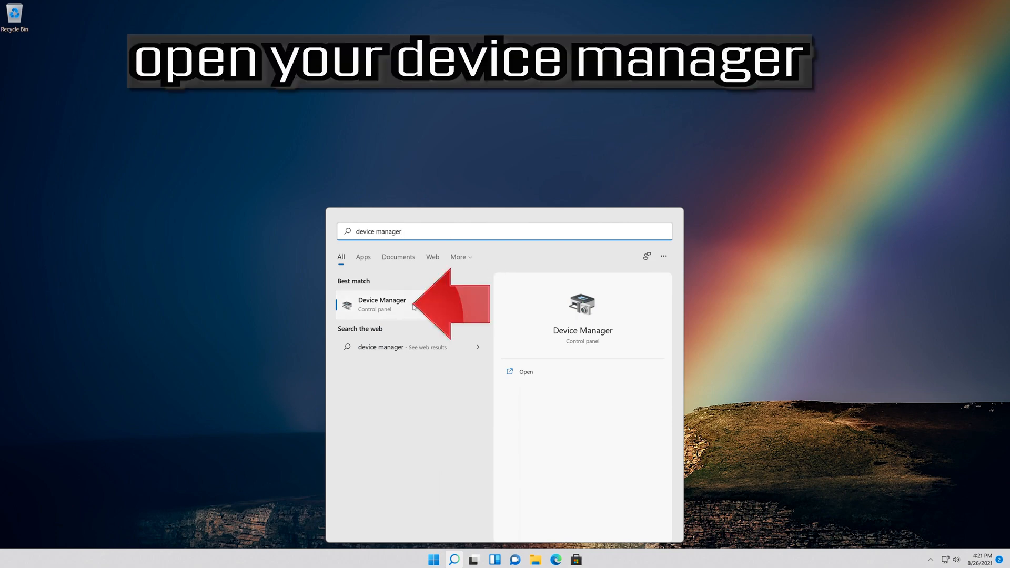
# - Launch Device Manager from the 'device manager' Start search best match
pyautogui.click(382, 304)
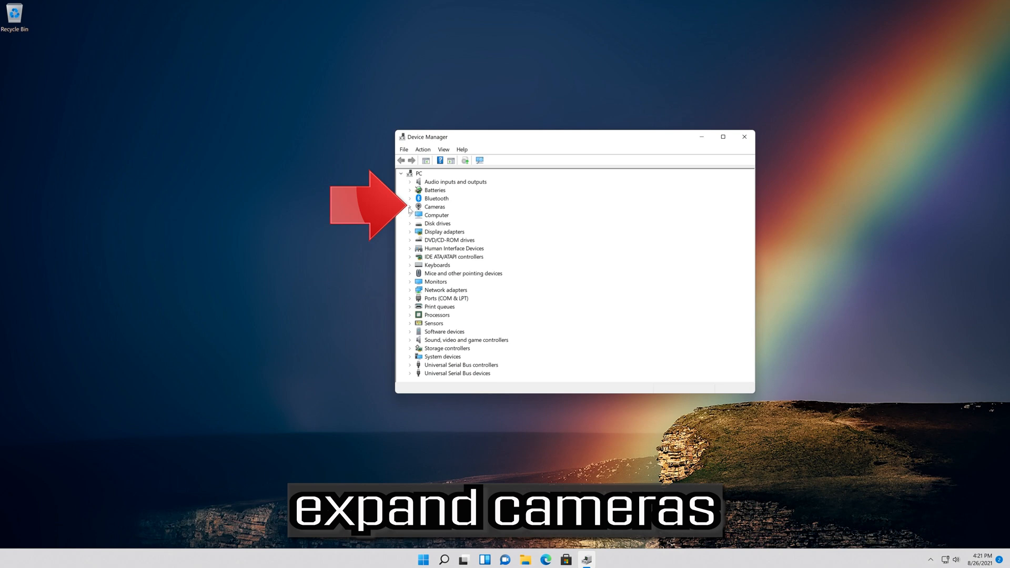
# - Expand Cameras and open the Integrated Webcam's Properties window
pyautogui.click(411, 206)
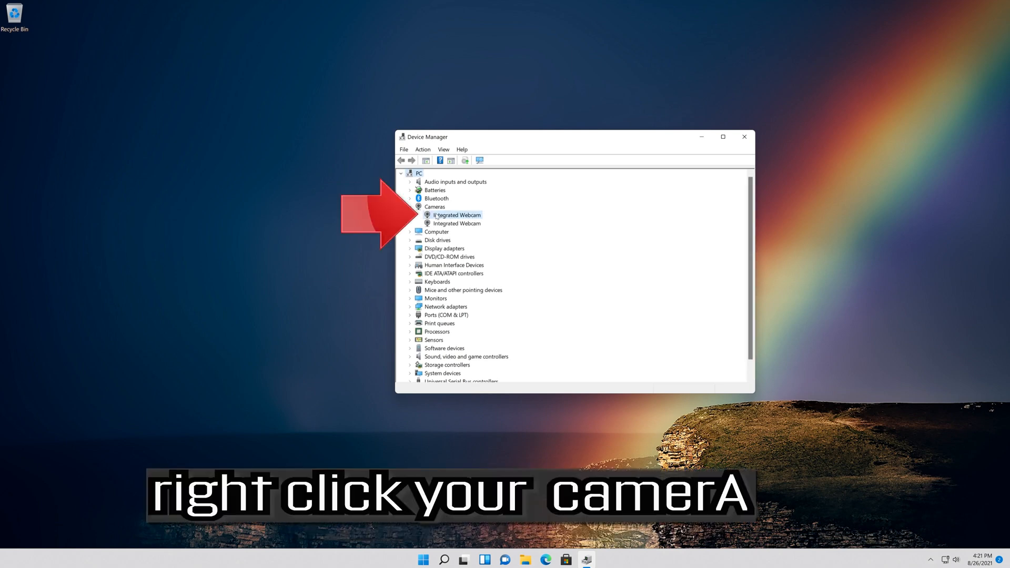
pyautogui.click(456, 215)
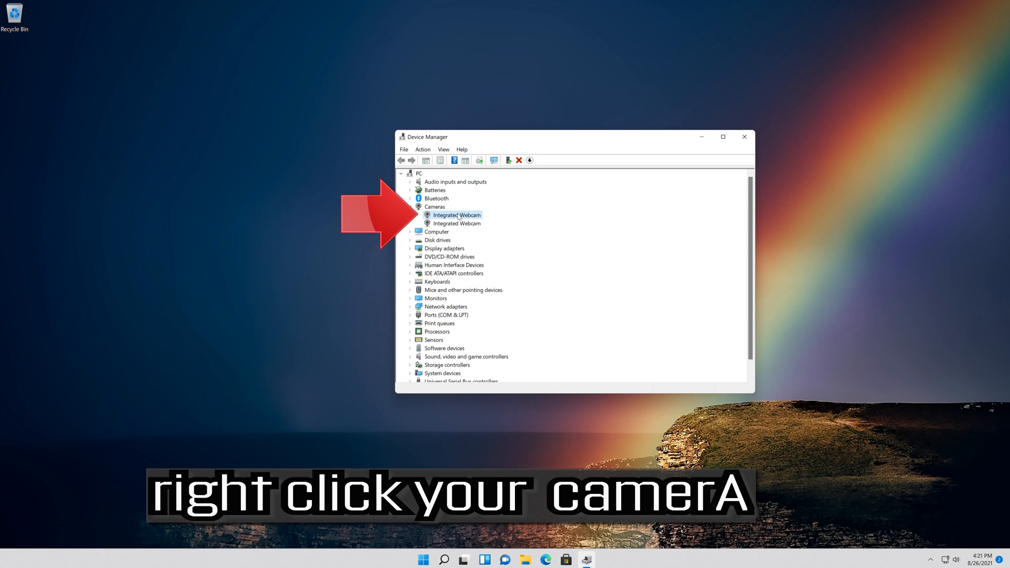
pyautogui.rightClick(456, 215)
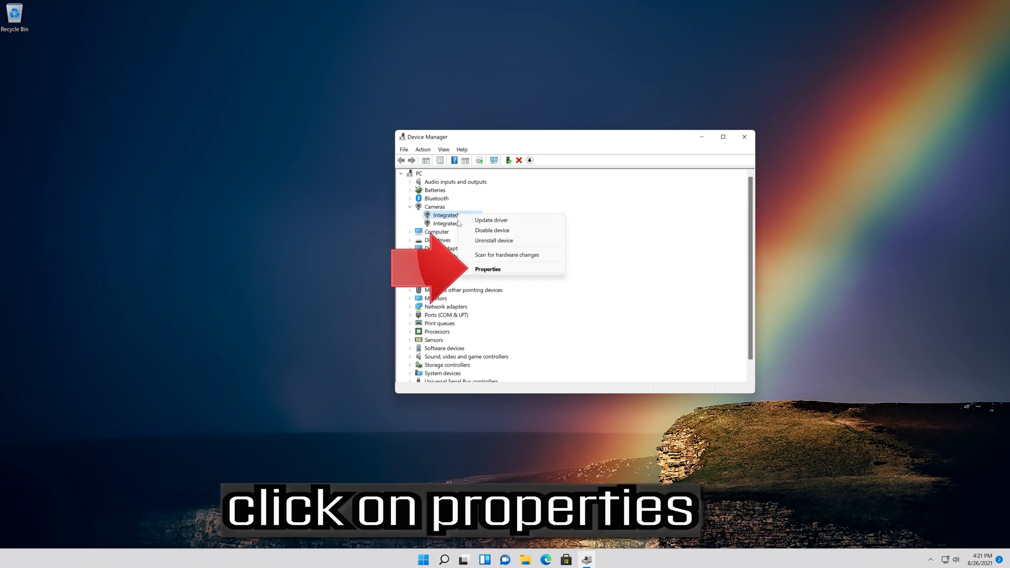
pyautogui.moveTo(509, 270)
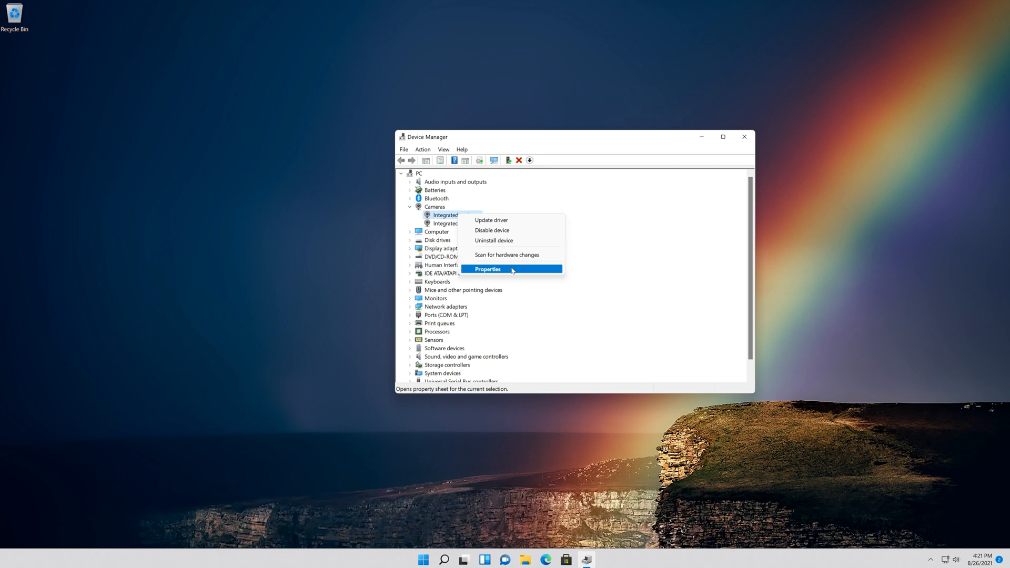
pyautogui.click(488, 269)
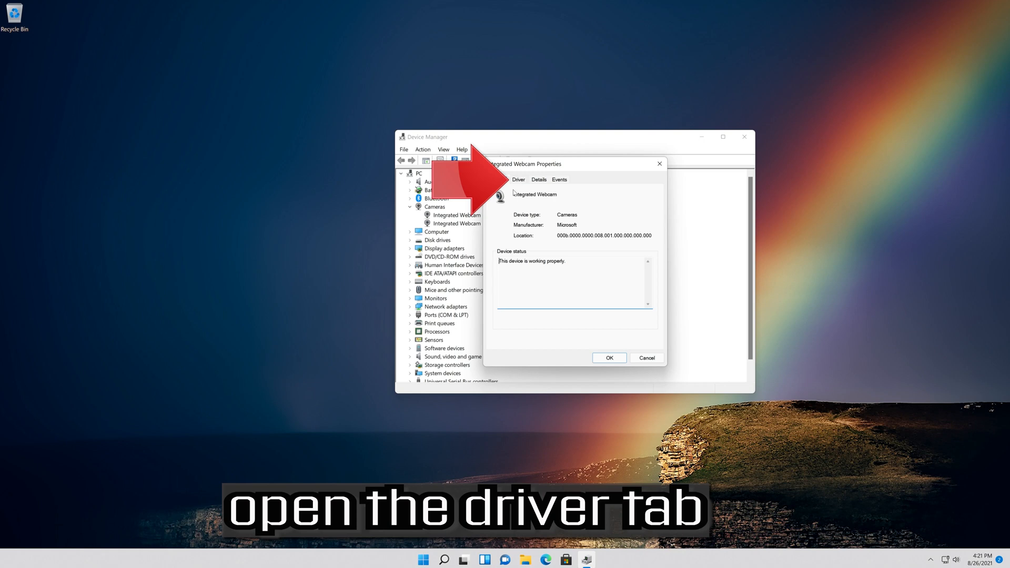
# - Launch the Update Drivers wizard from the webcam's Driver tab
pyautogui.click(519, 179)
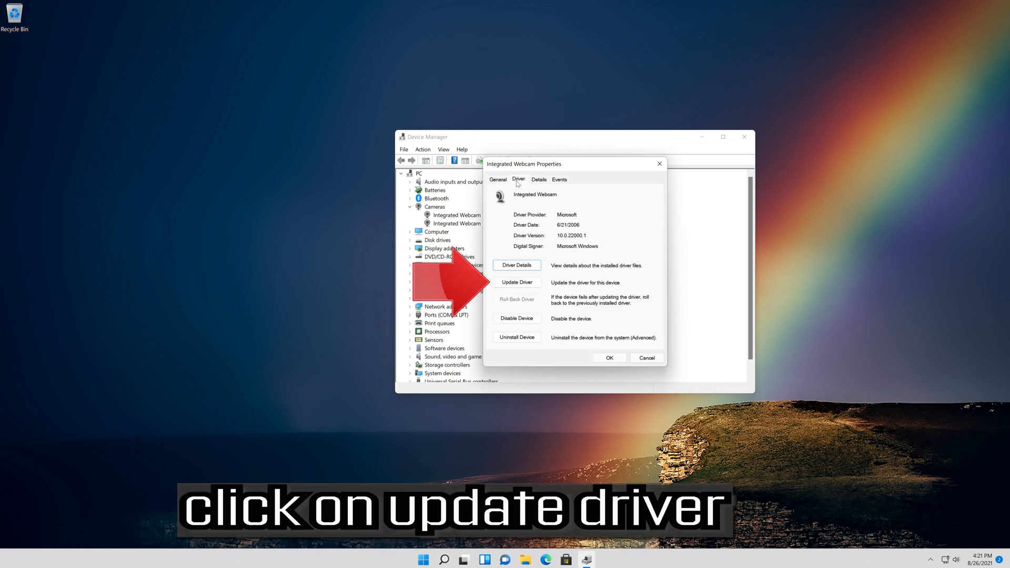
pyautogui.moveTo(490, 286)
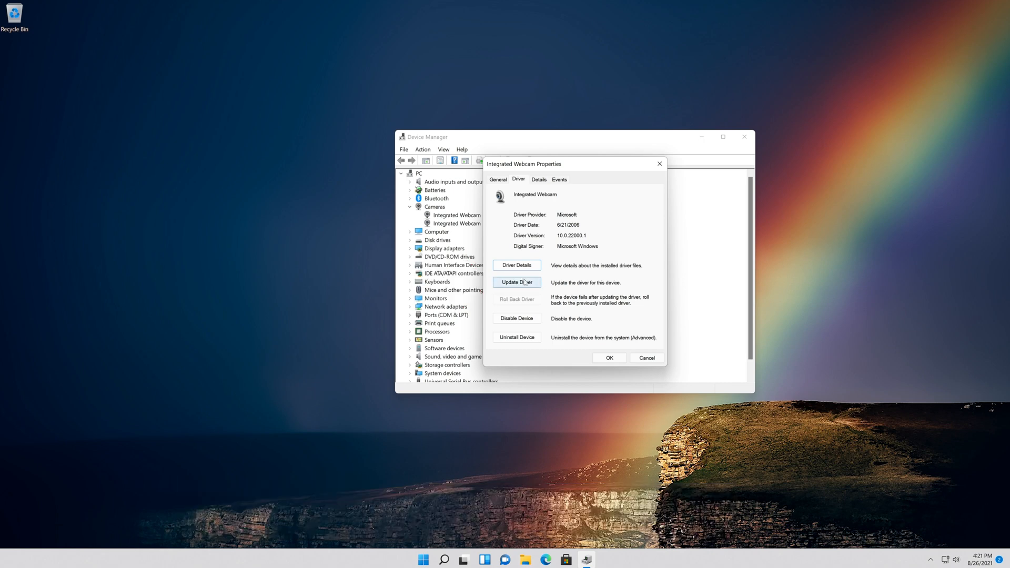
pyautogui.click(516, 282)
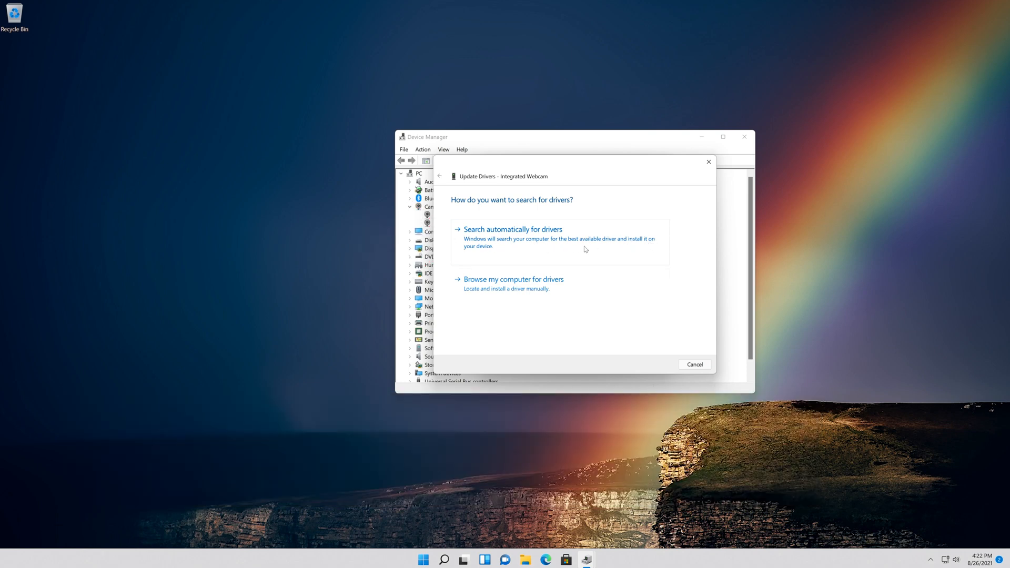
# - Search automatically for webcam drivers, then check Windows Update, which reports up to date
pyautogui.click(512, 229)
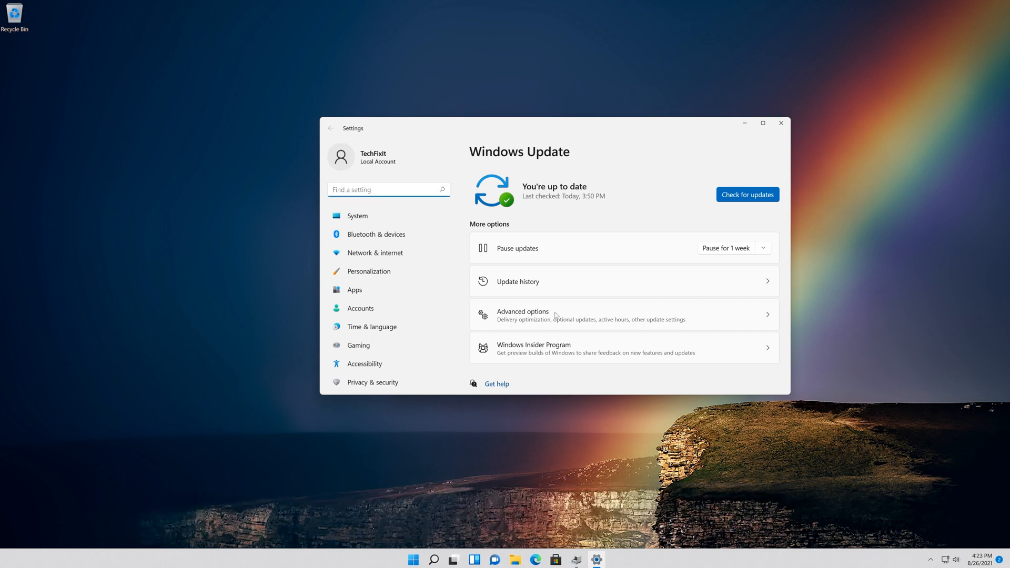
pyautogui.click(747, 195)
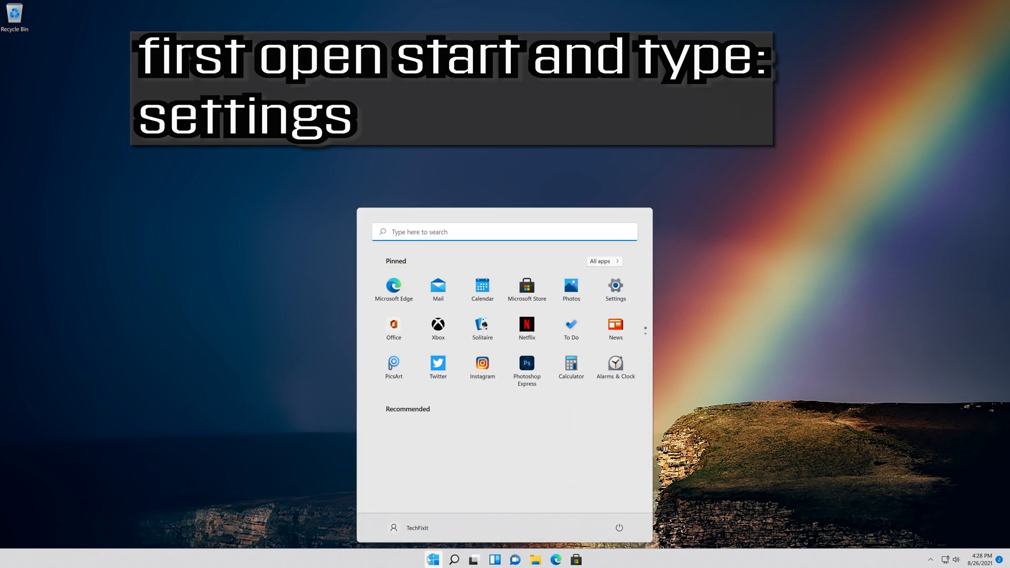
# - Search Start for 'settings' and launch the Settings app
pyautogui.write('s')
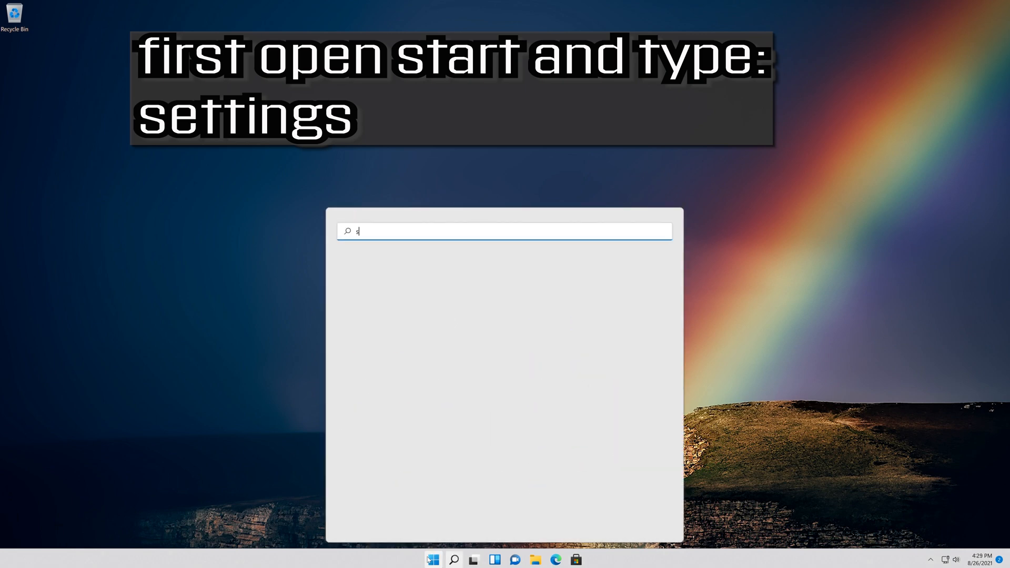
pyautogui.write('ettings')
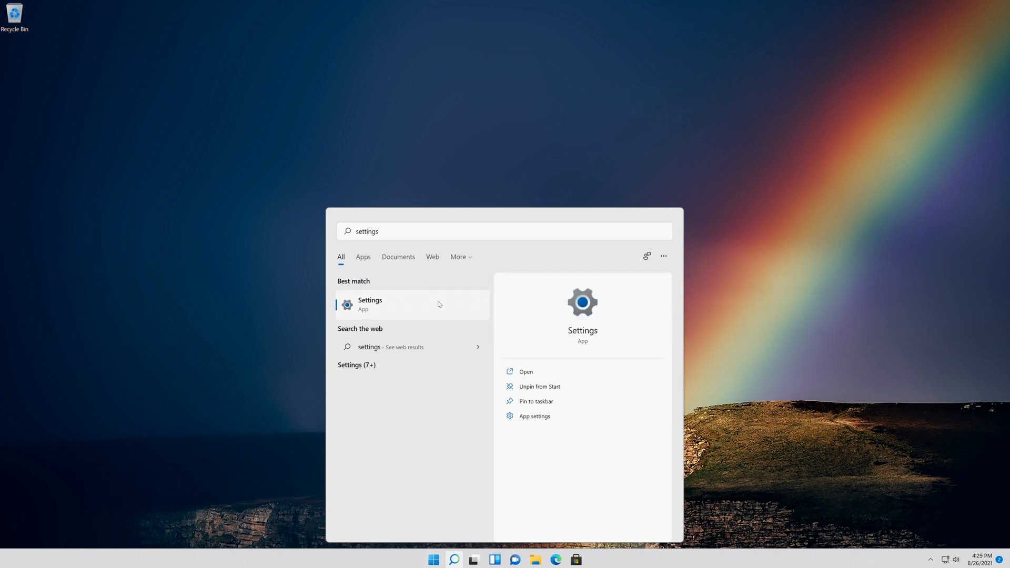
pyautogui.click(370, 304)
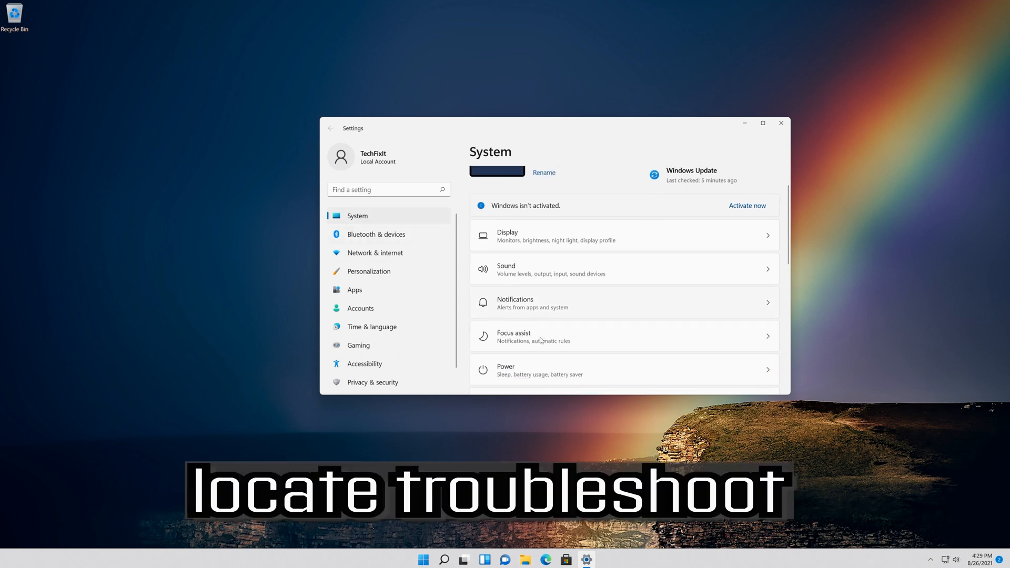
# - Scroll down the System settings page to reach Troubleshoot
pyautogui.scroll(-3)
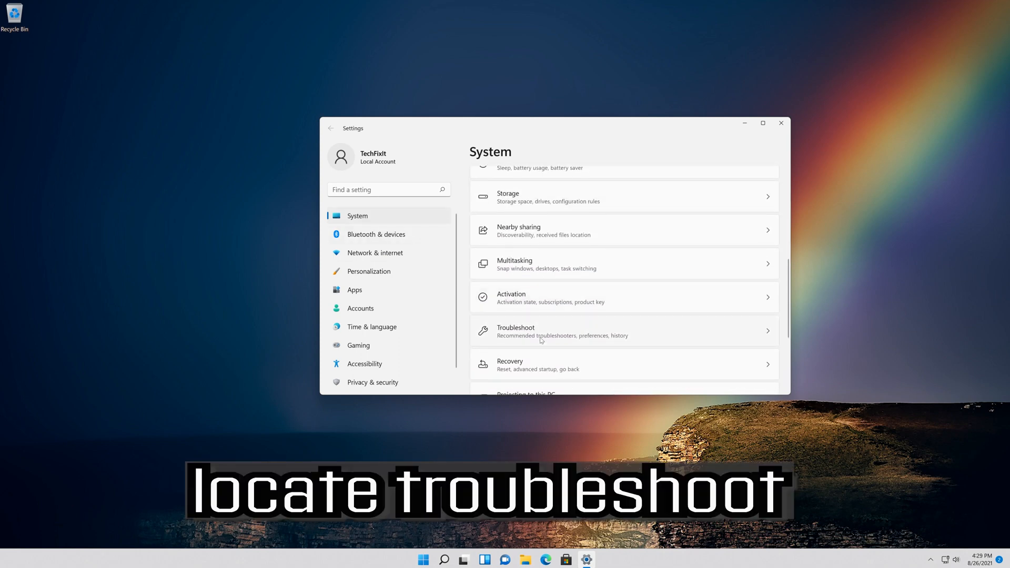
pyautogui.scroll(-3)
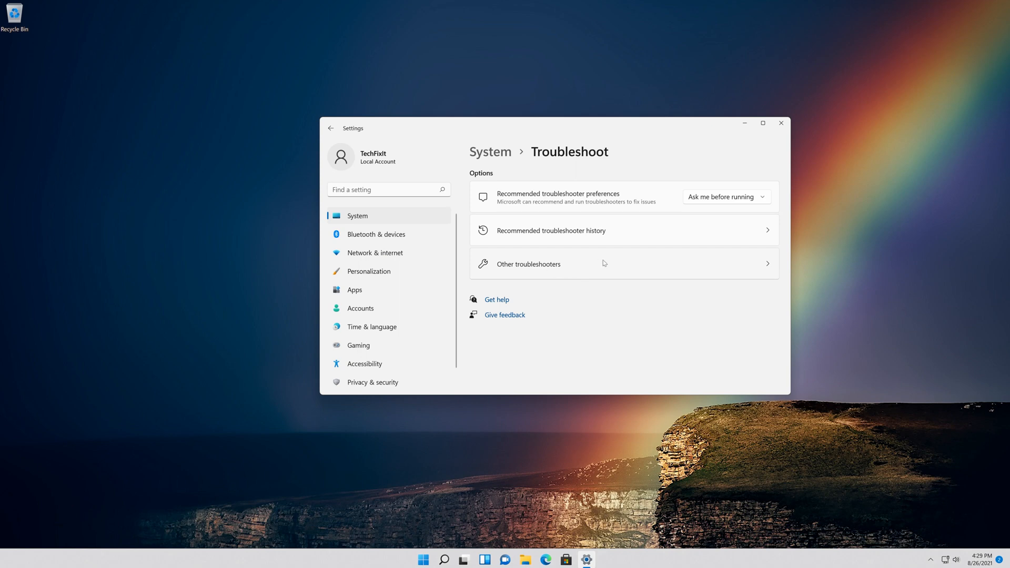
# - Go to Other troubleshooters and run the Camera troubleshooter
pyautogui.click(528, 264)
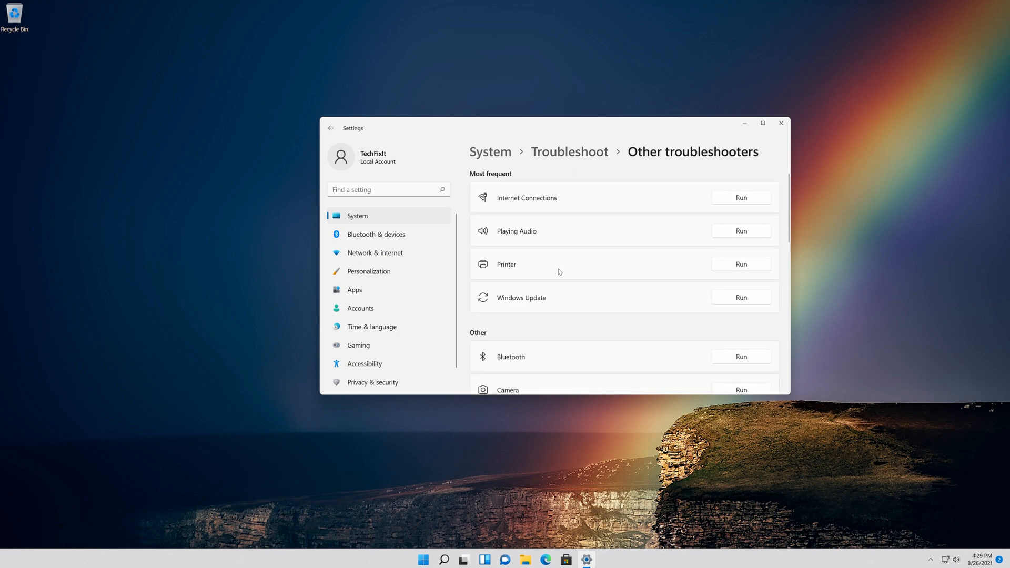
pyautogui.scroll(-3)
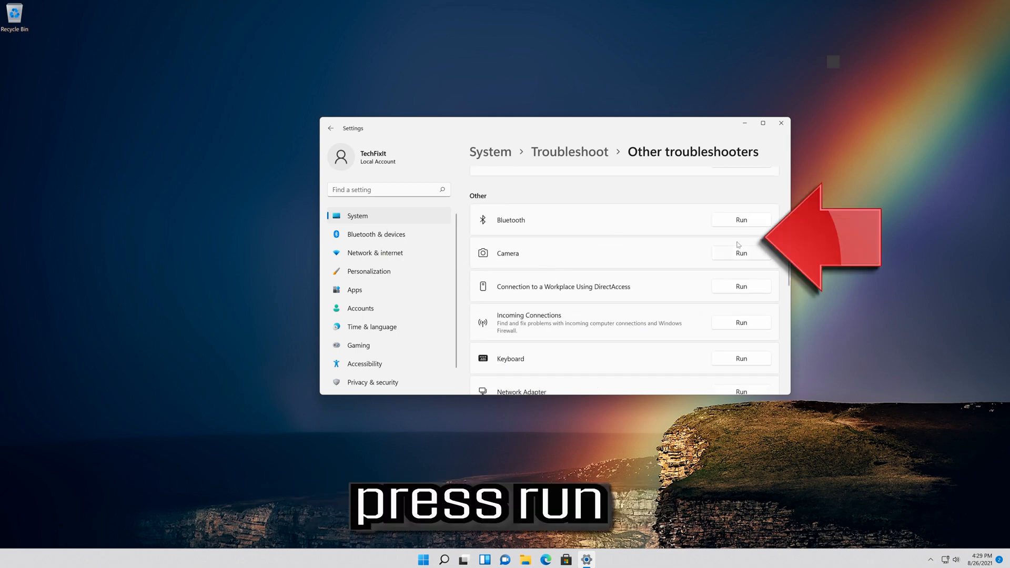
pyautogui.moveTo(739, 262)
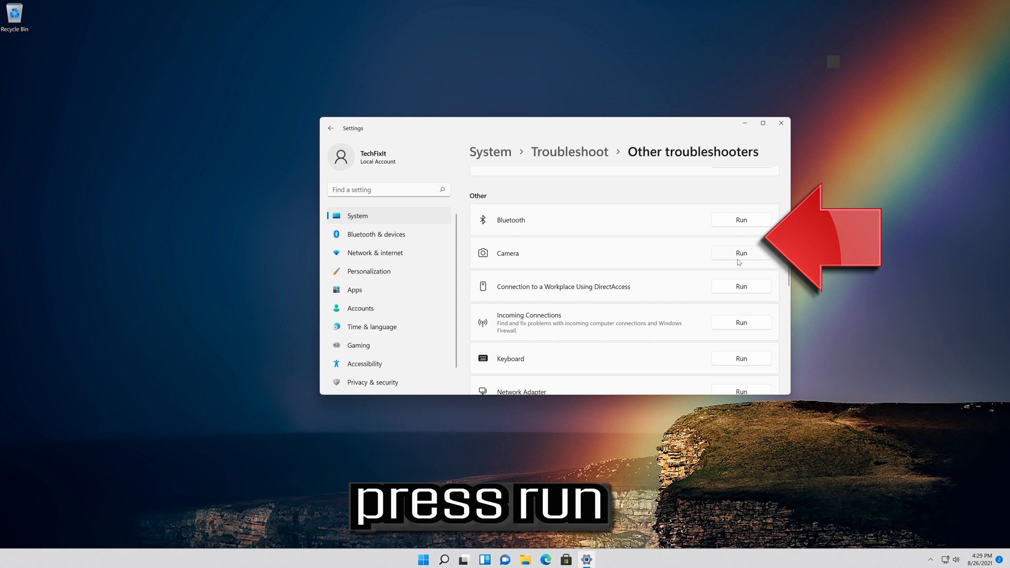
pyautogui.click(741, 253)
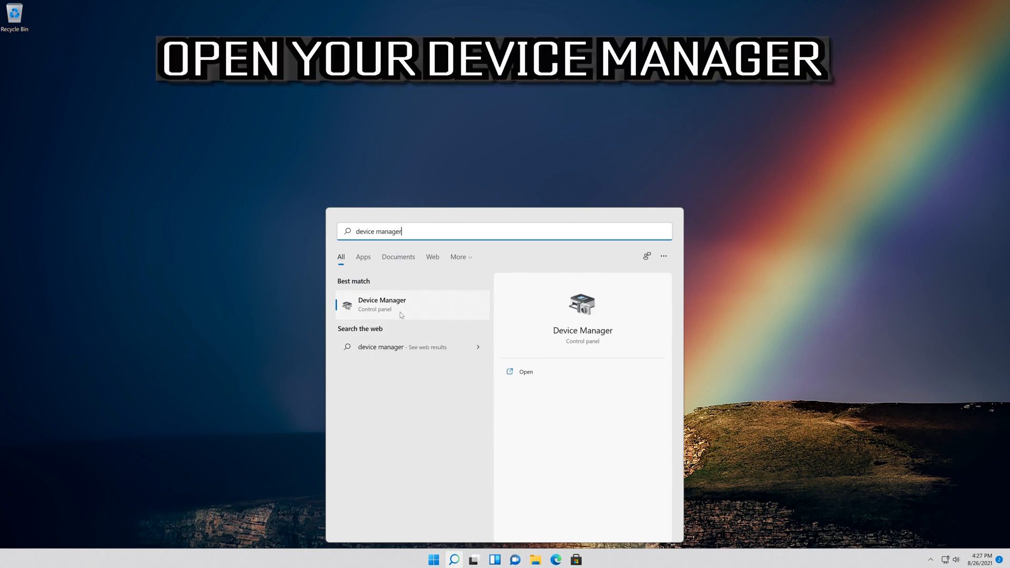
pyautogui.moveTo(408, 312)
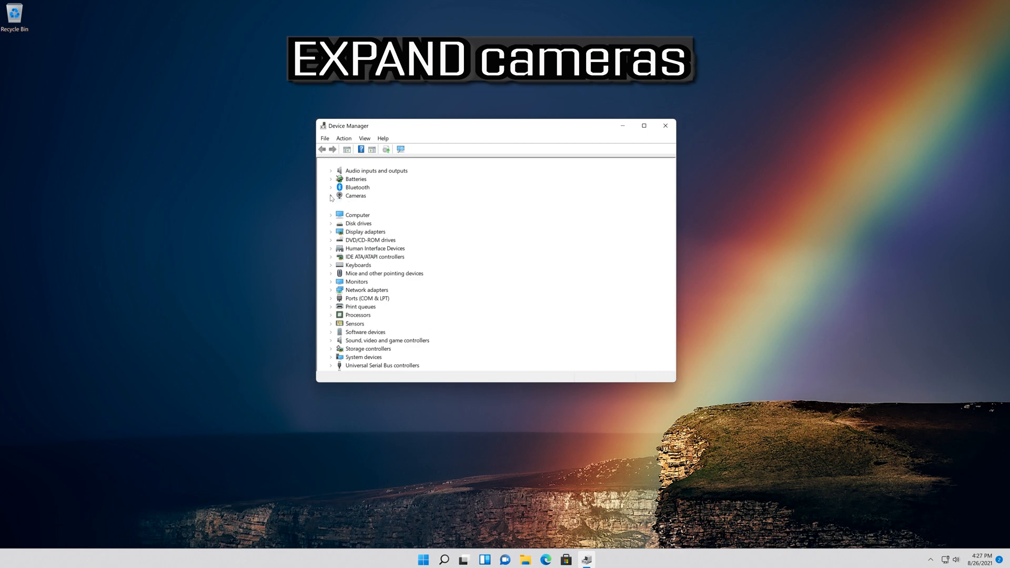
# - Expand Cameras again and reopen the Integrated Webcam Properties window
pyautogui.click(331, 196)
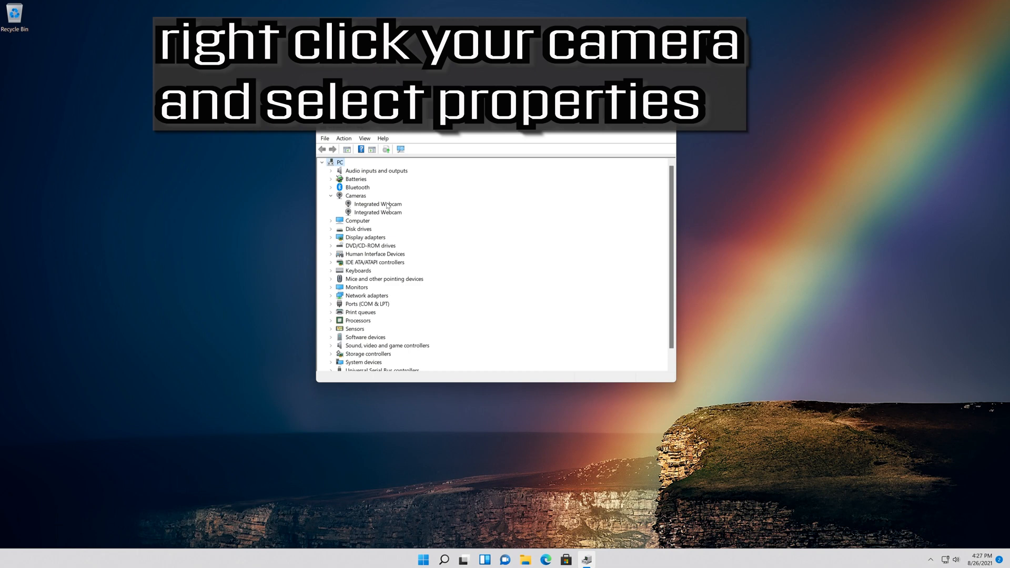
pyautogui.rightClick(378, 204)
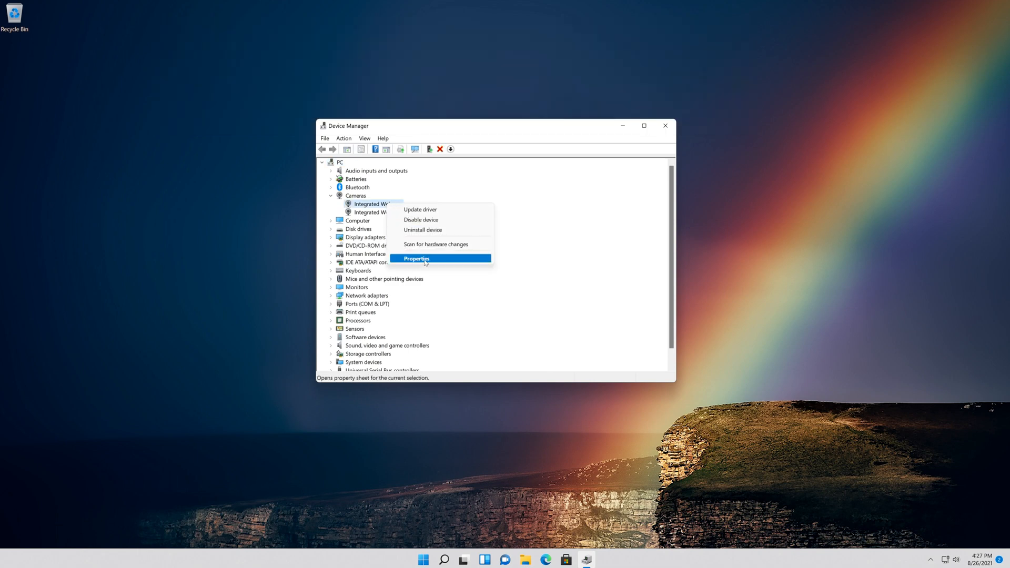
pyautogui.click(417, 258)
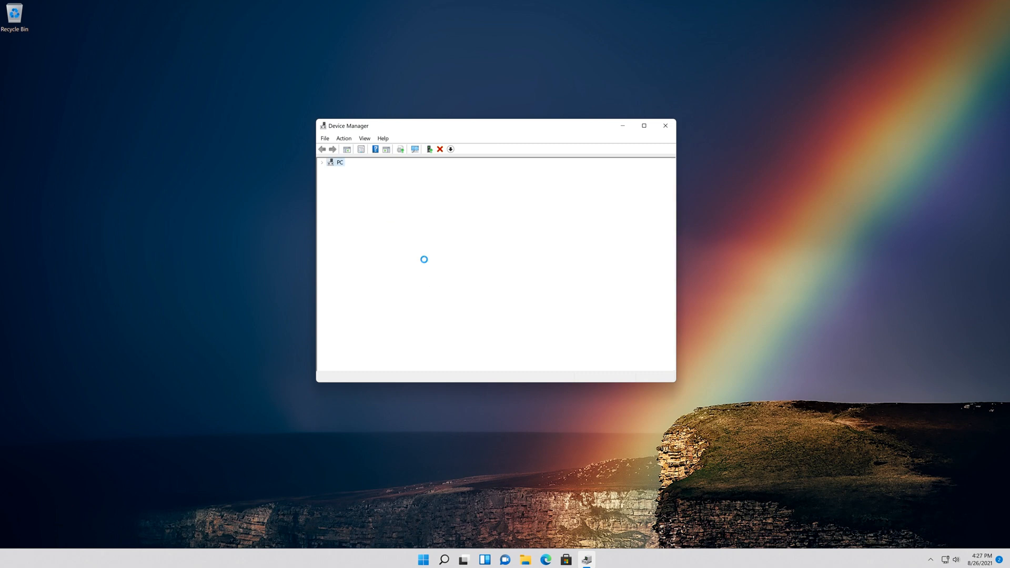
pyautogui.doubleClick(376, 204)
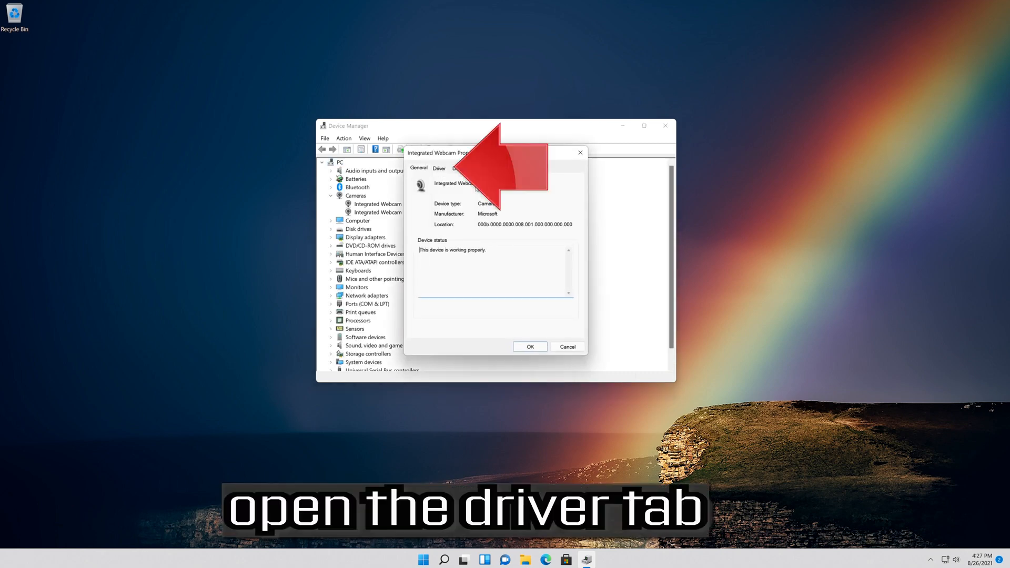
# - Uninstall the Integrated Webcam from its Driver tab and confirm the removal
pyautogui.click(439, 169)
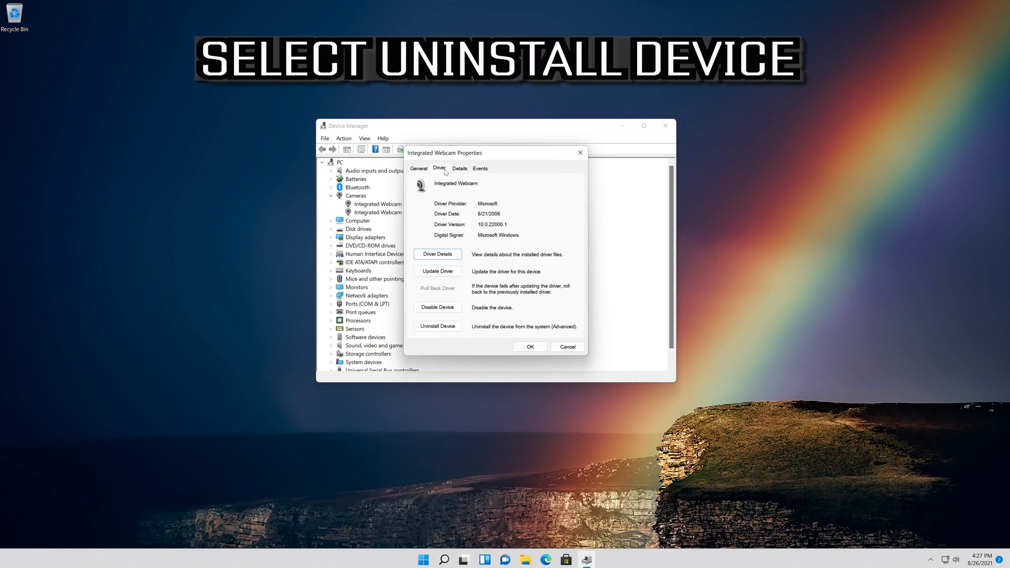
pyautogui.moveTo(430, 336)
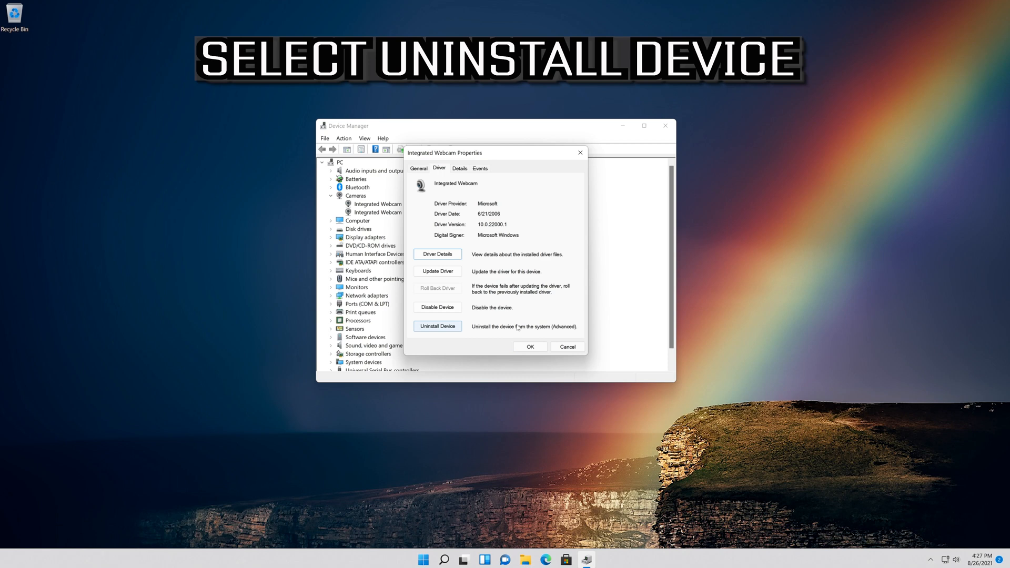
pyautogui.click(437, 327)
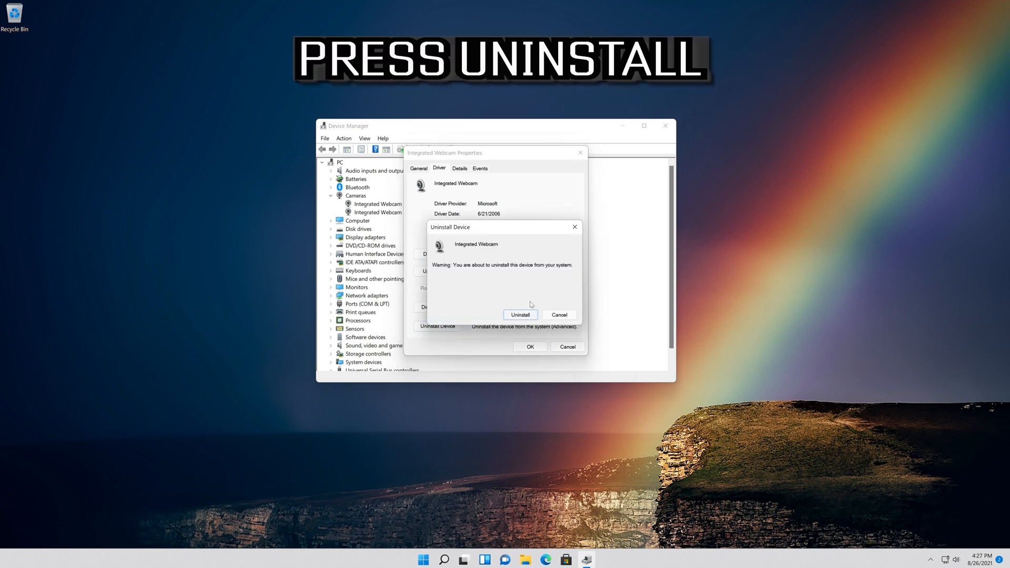
pyautogui.click(520, 314)
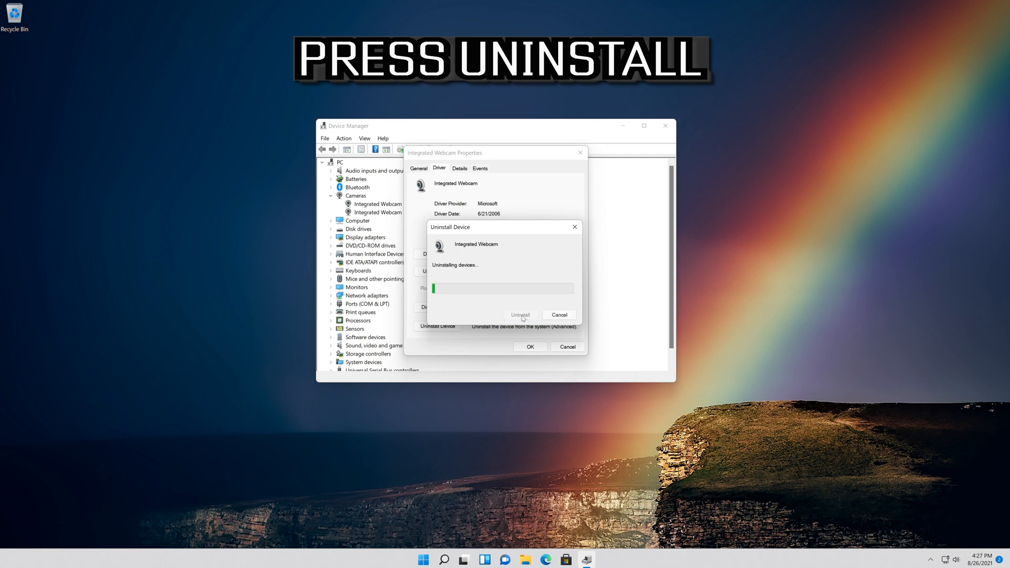
pyautogui.click(519, 316)
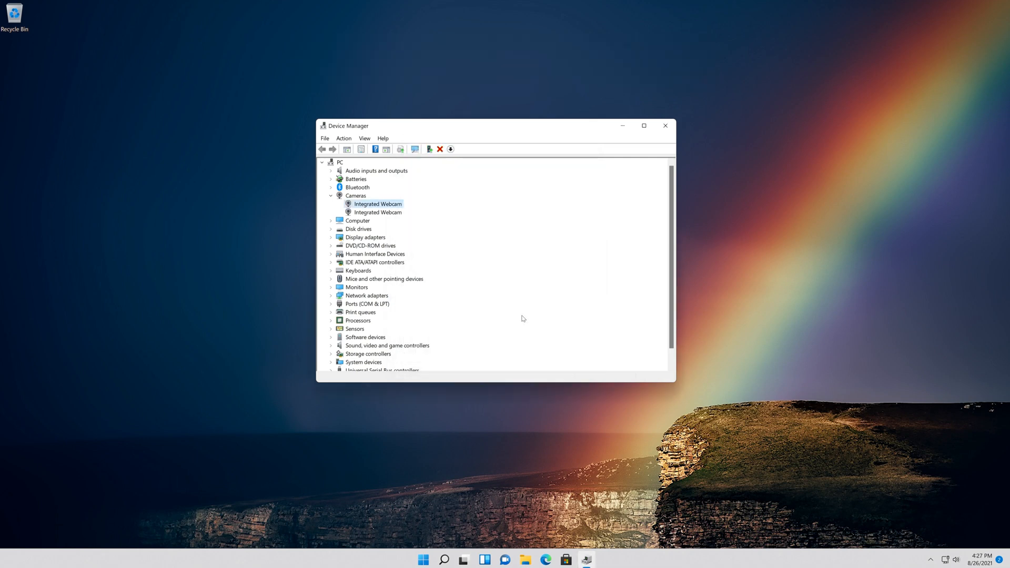
pyautogui.moveTo(616, 216)
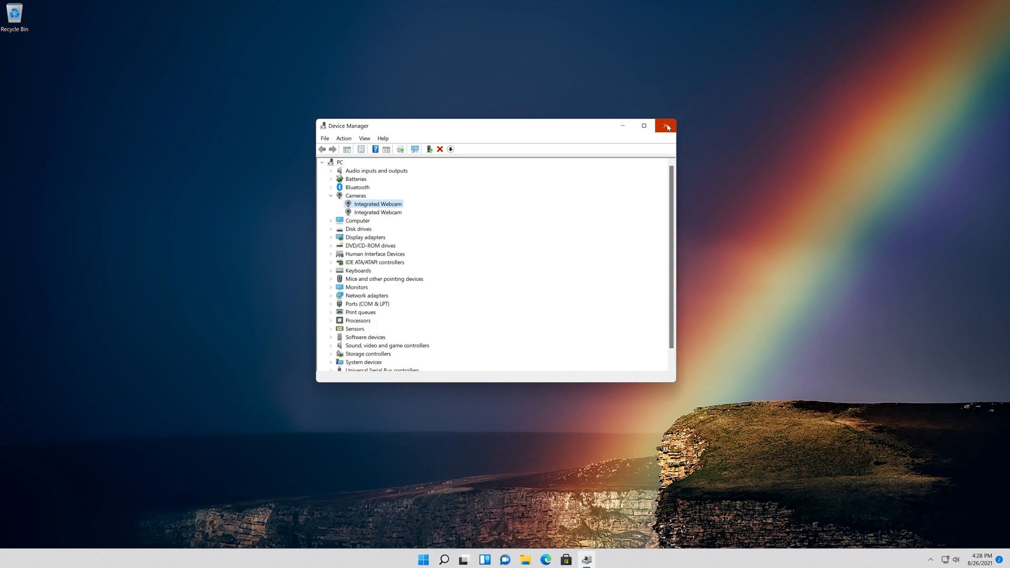
pyautogui.moveTo(667, 127)
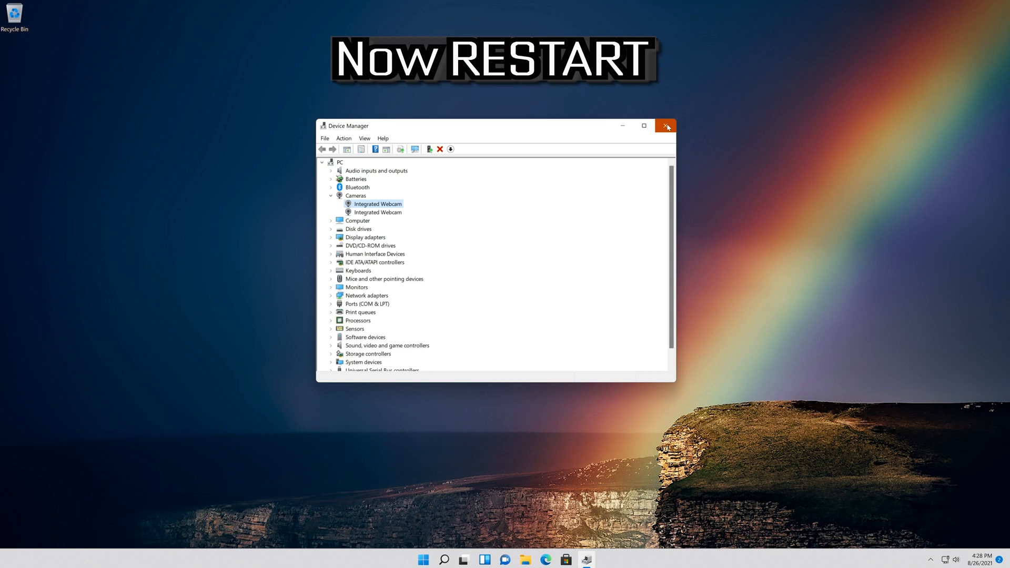
# - Close Device Manager and restart the PC from the Start menu power options
pyautogui.click(666, 126)
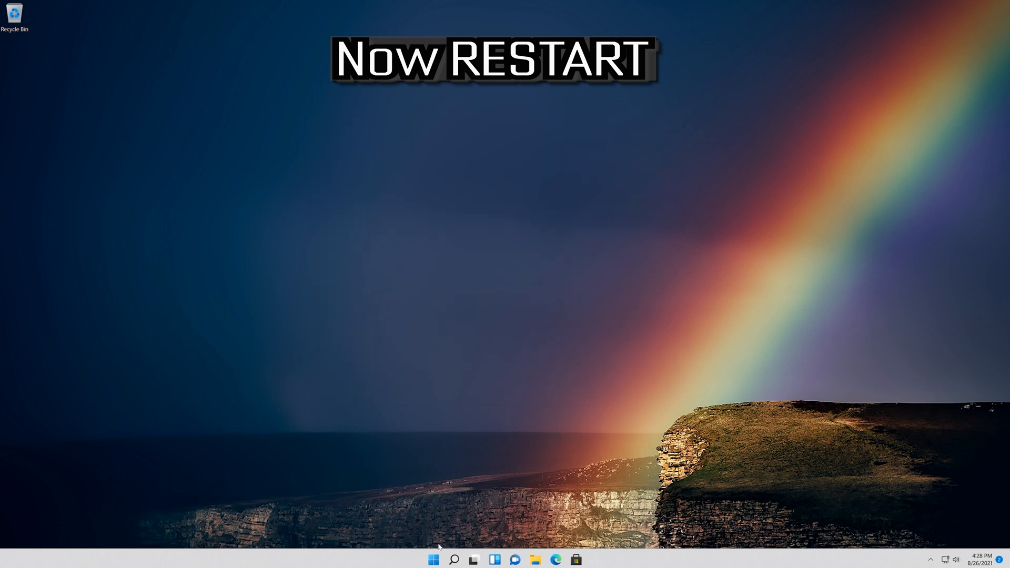
pyautogui.click(433, 559)
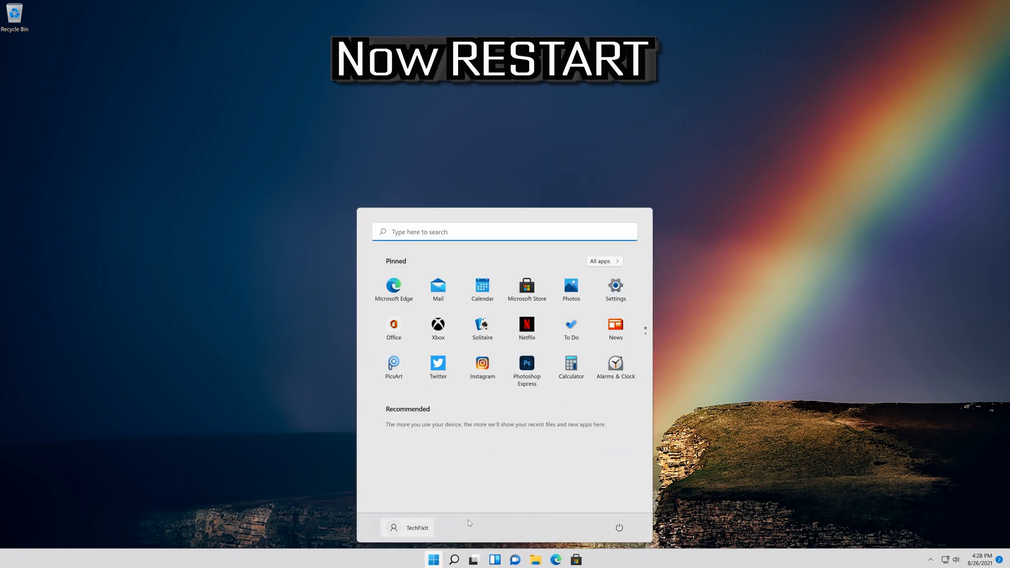
pyautogui.click(618, 528)
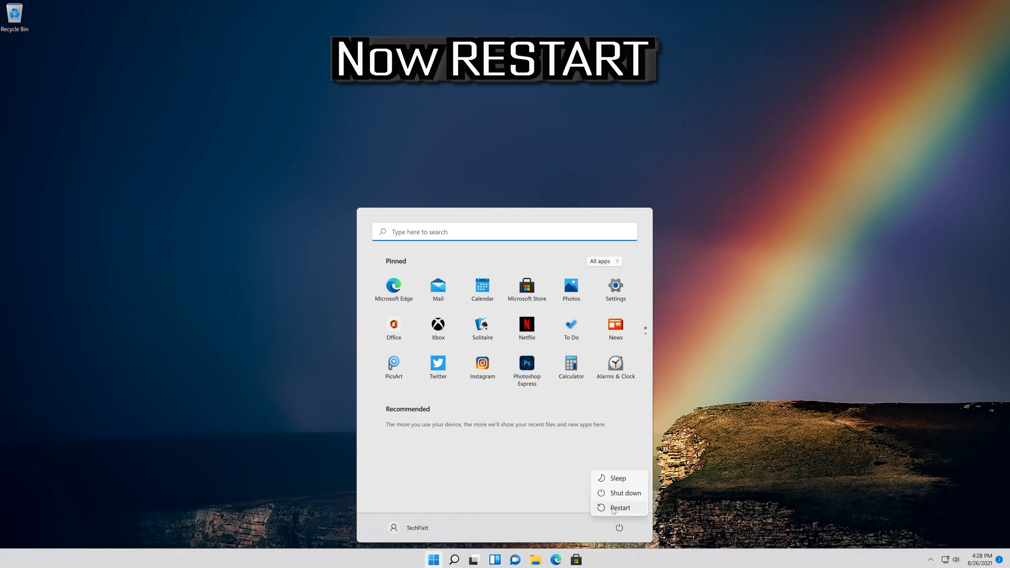
pyautogui.click(620, 508)
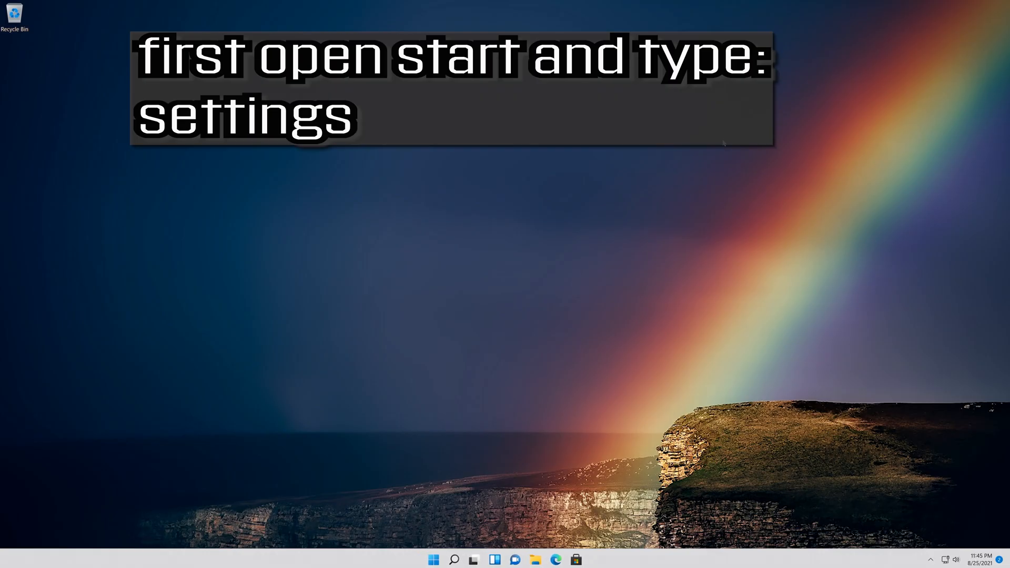
# - Search the Start menu for 'settings' to launch the Settings app
pyautogui.click(433, 560)
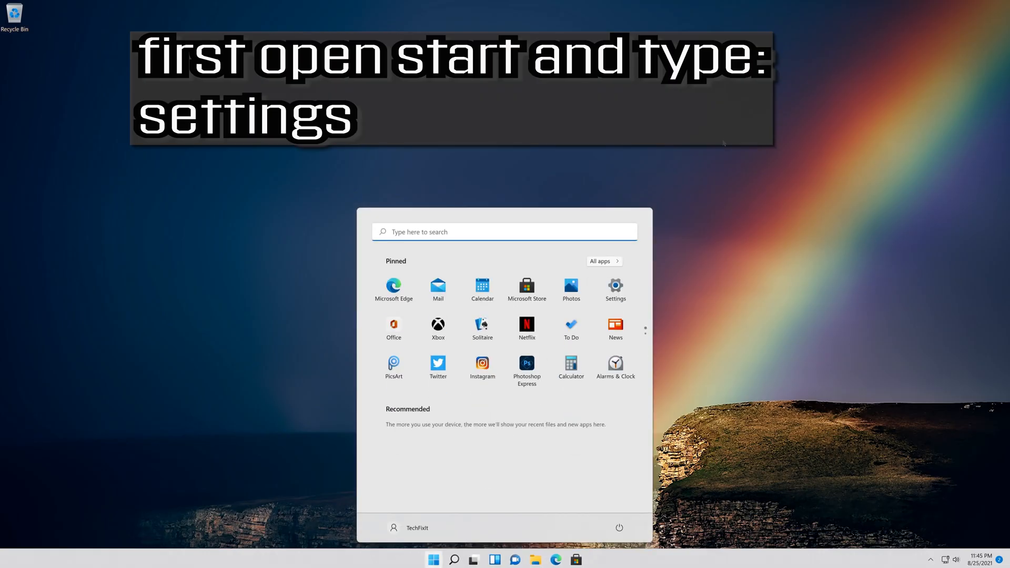
pyautogui.write('settings')
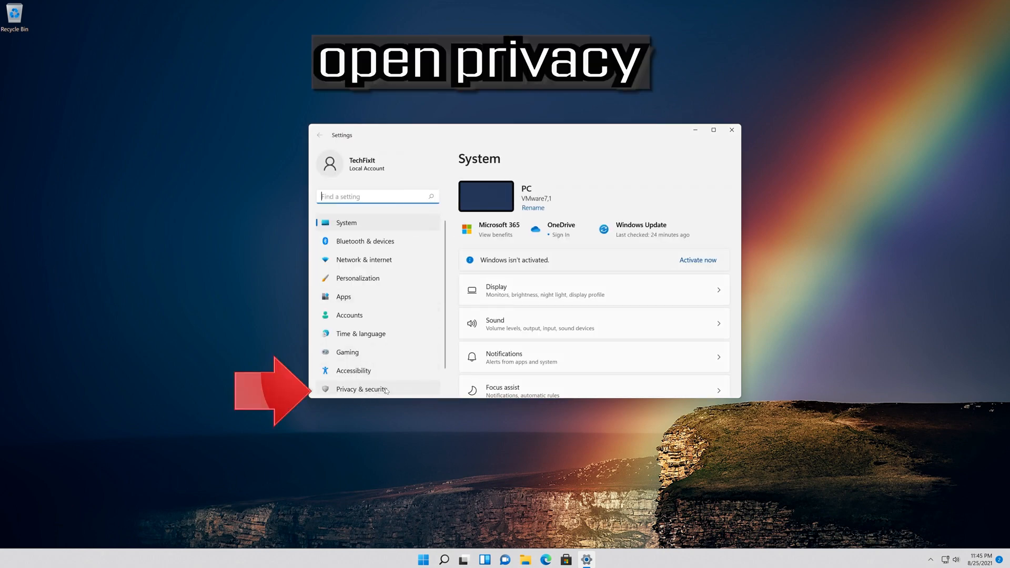
# - Go to Privacy & security and scroll down to the App permissions Camera entry
pyautogui.click(362, 390)
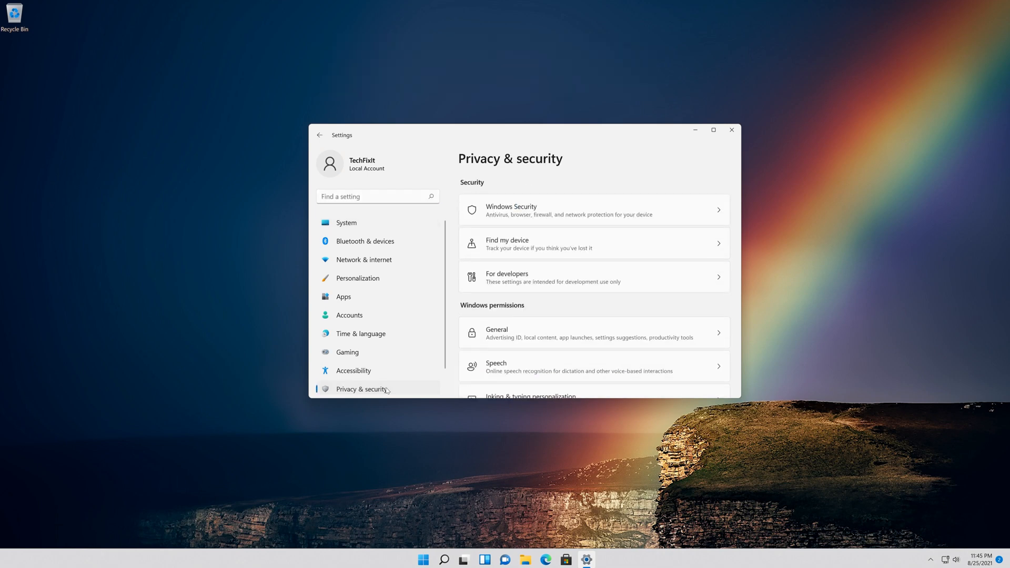
pyautogui.scroll(-3)
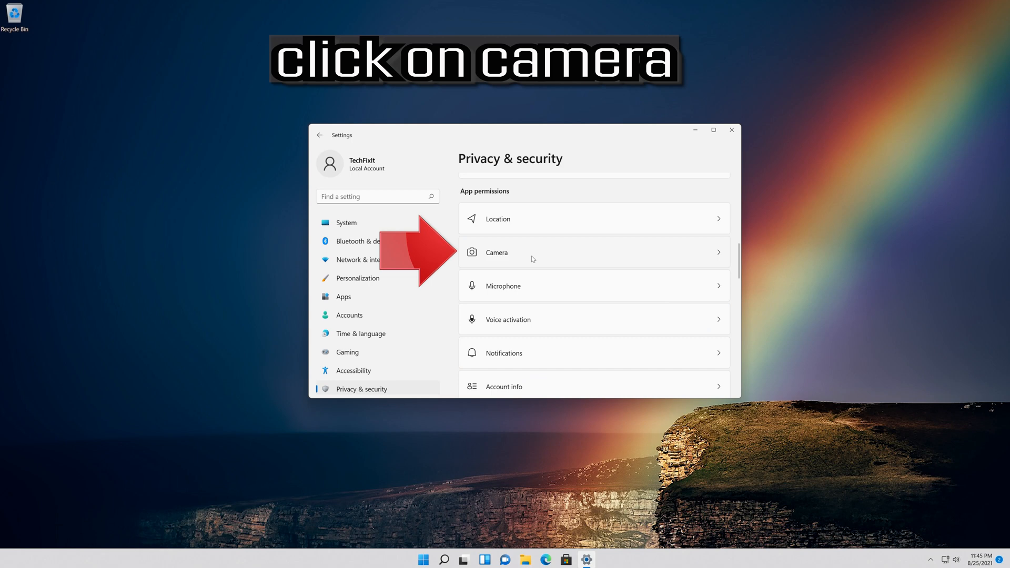
pyautogui.moveTo(541, 261)
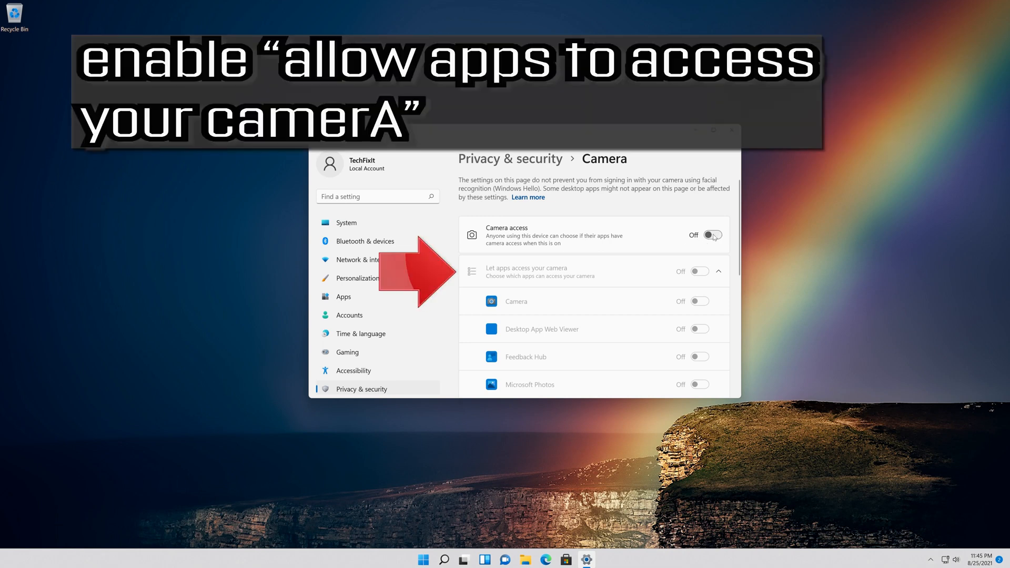
# - Turn on Camera access, app camera access and desktop app camera access, then close Settings
pyautogui.click(710, 235)
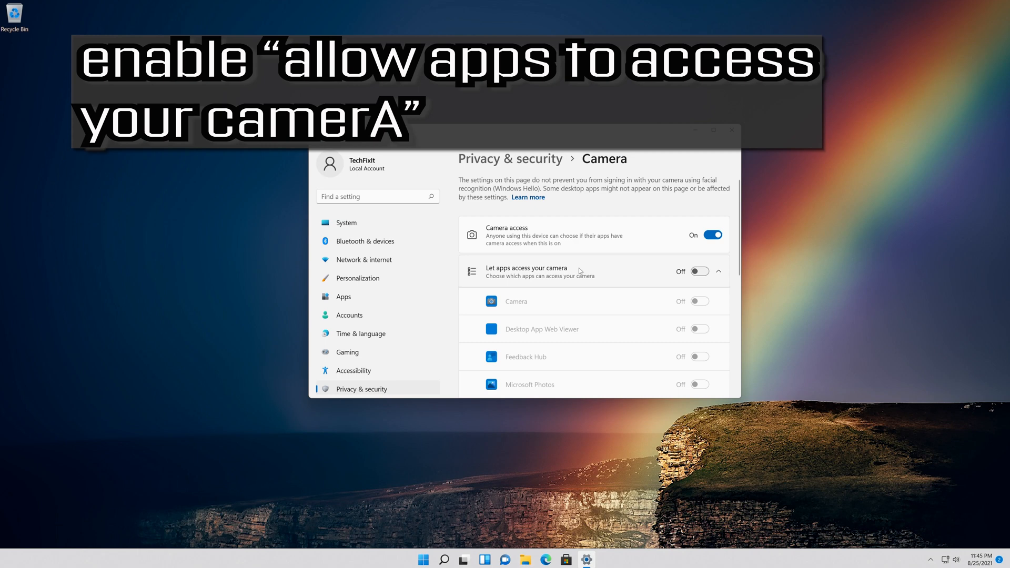
pyautogui.moveTo(675, 274)
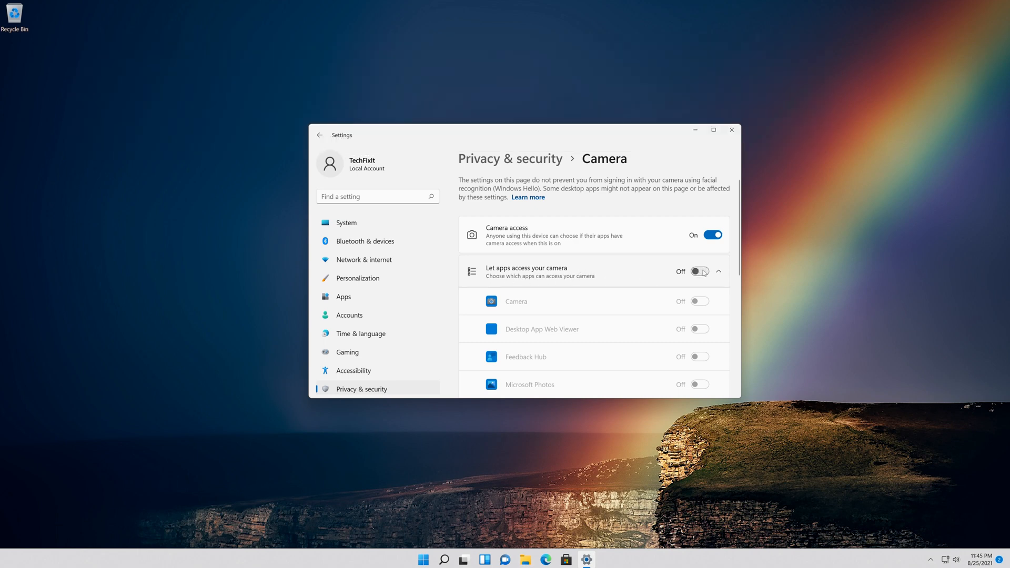
pyautogui.click(699, 270)
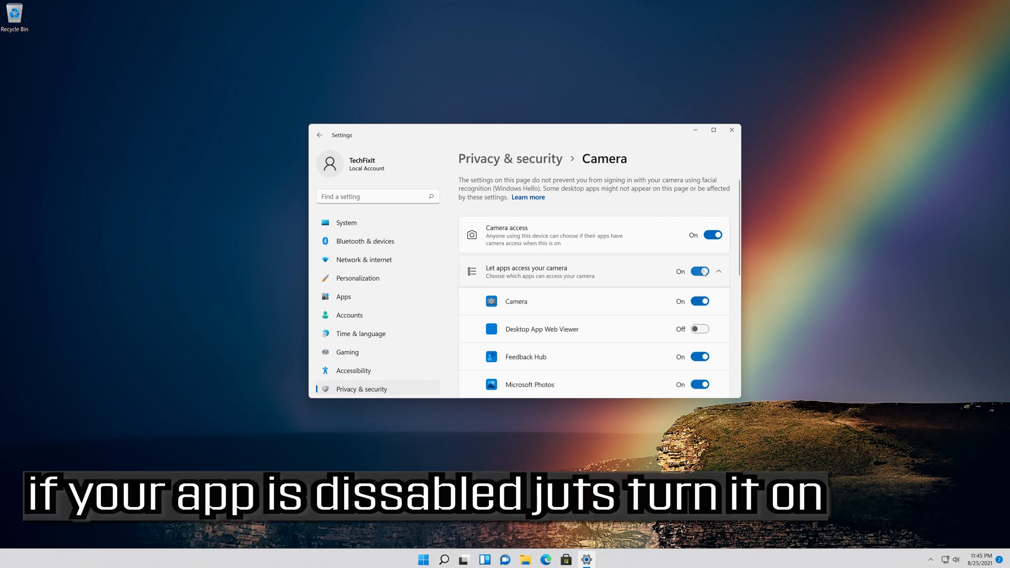
pyautogui.scroll(-3)
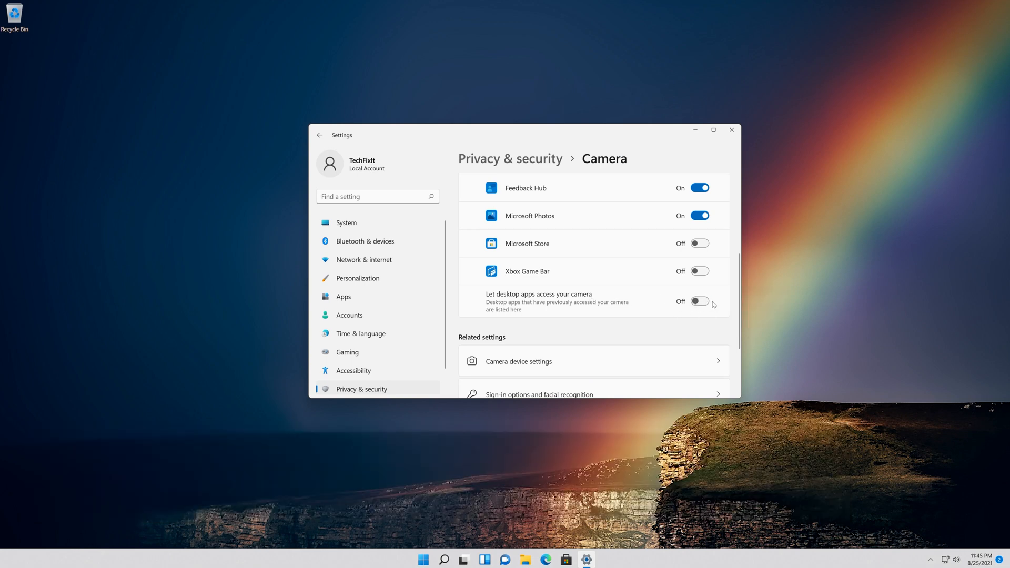
pyautogui.click(698, 301)
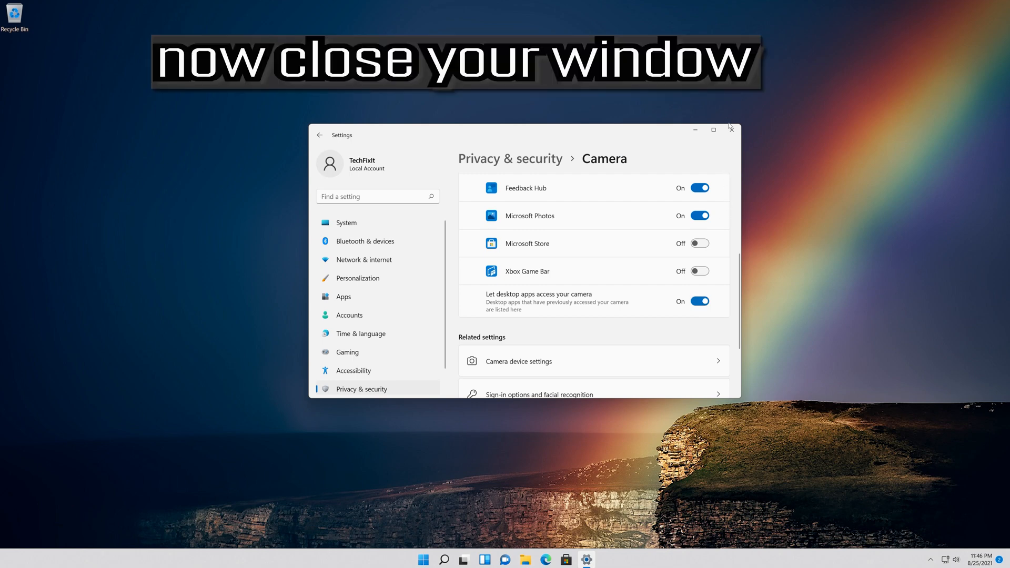
pyautogui.click(730, 130)
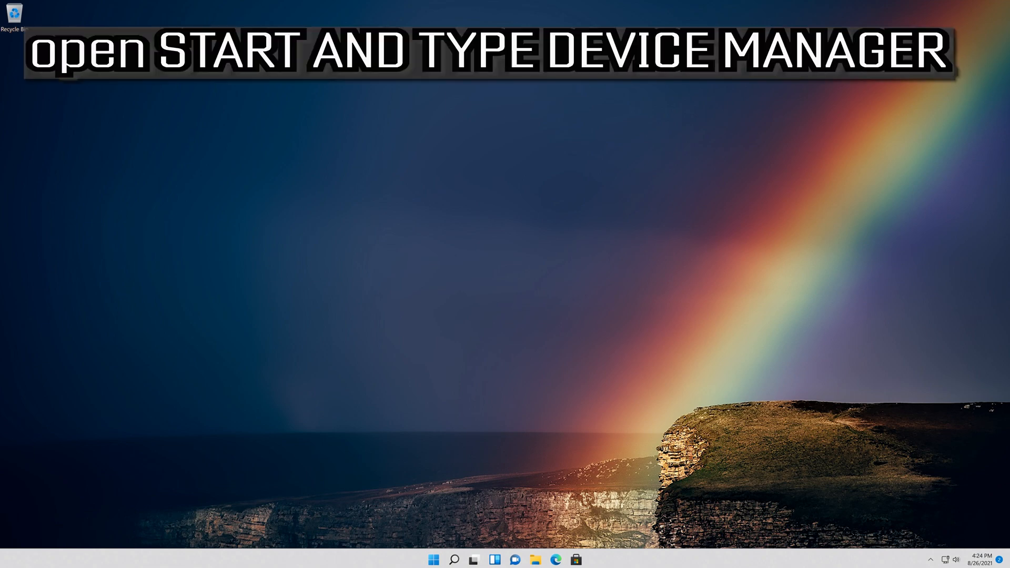
# - Search the Start menu for 'device manager' and launch Device Manager from Best match
pyautogui.click(433, 559)
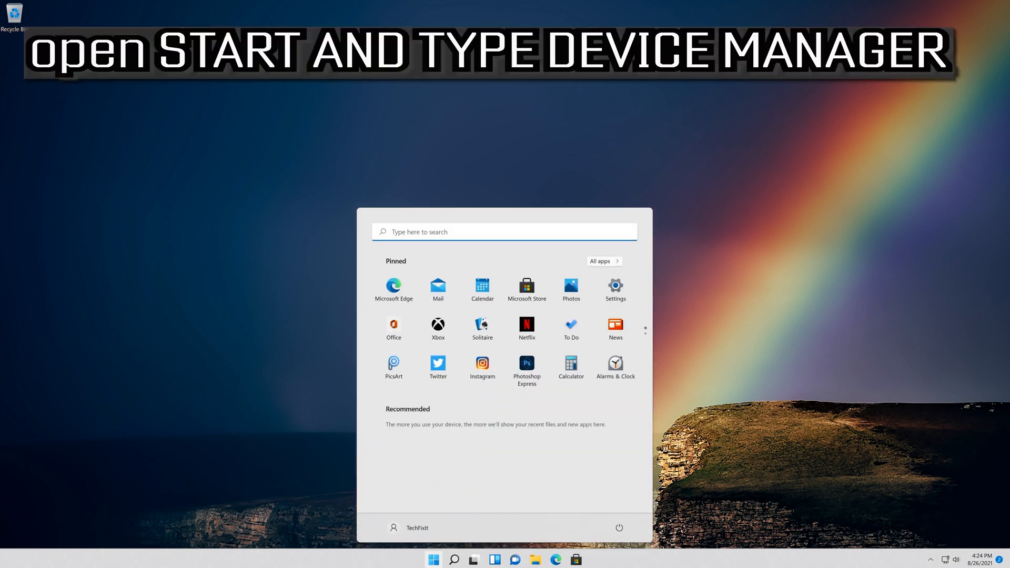
pyautogui.write('device ma')
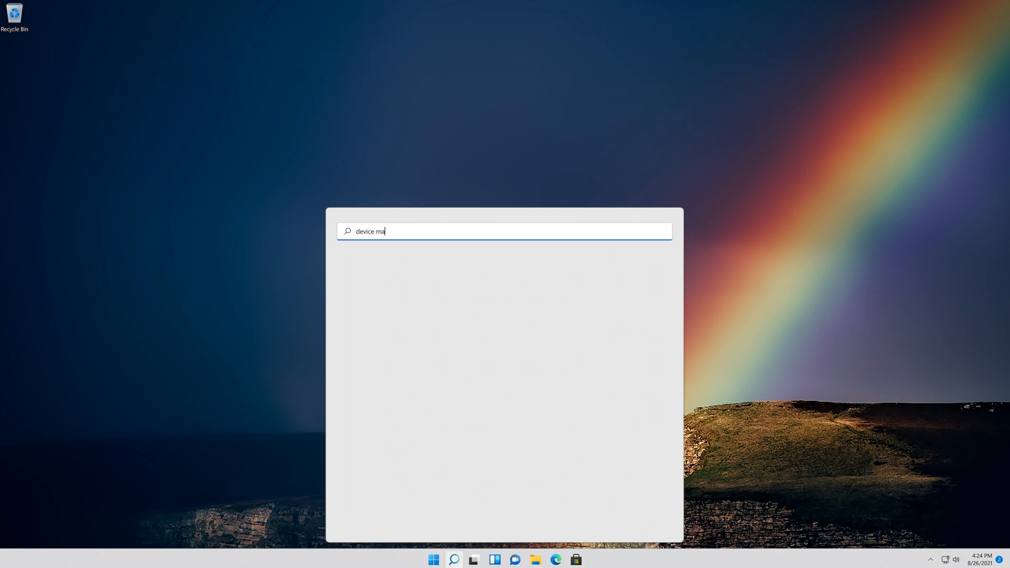
pyautogui.write('nager')
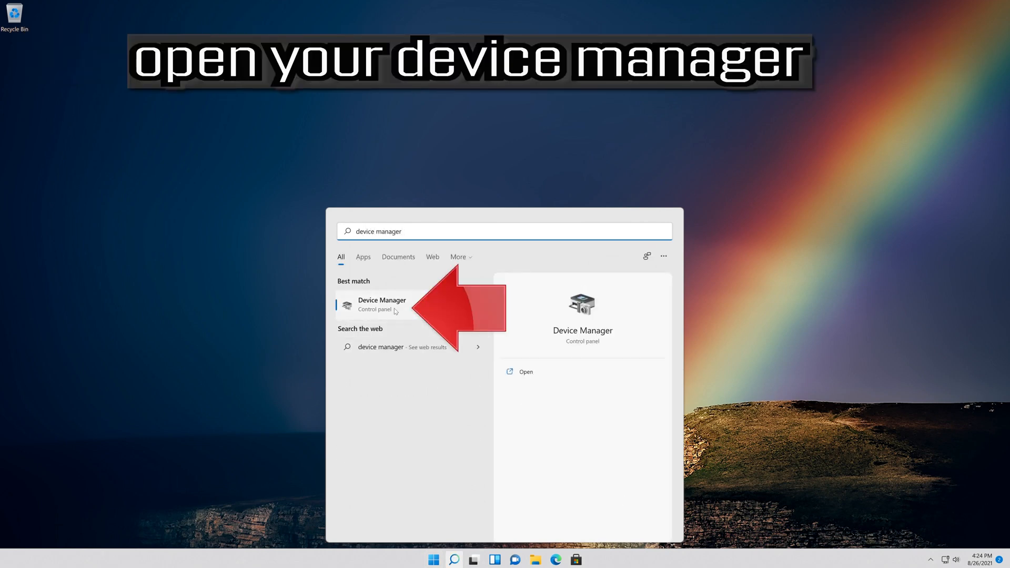
pyautogui.click(381, 304)
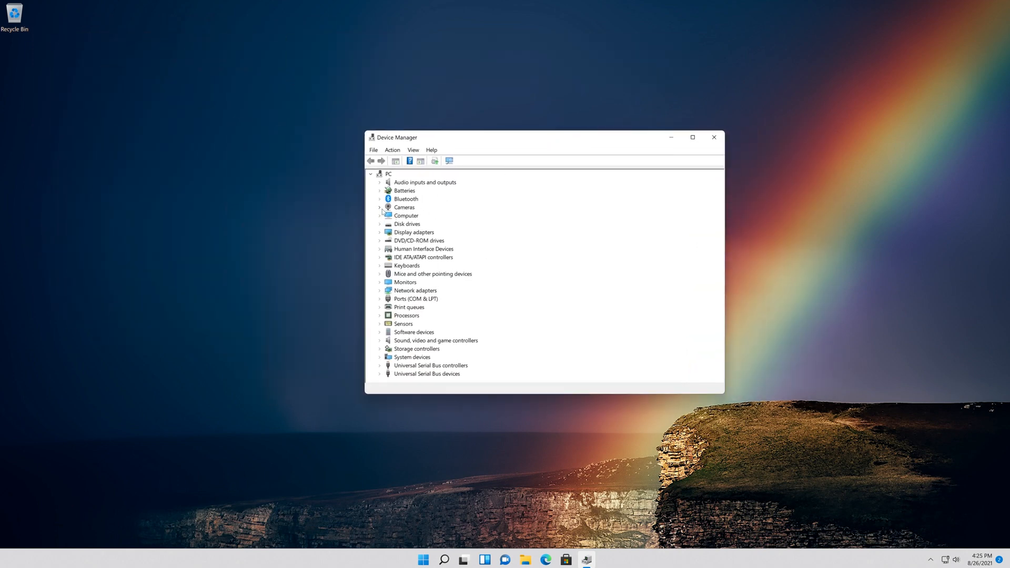
# - Expand Cameras and view the Integrated Webcam's Properties on the Driver tab
pyautogui.click(379, 206)
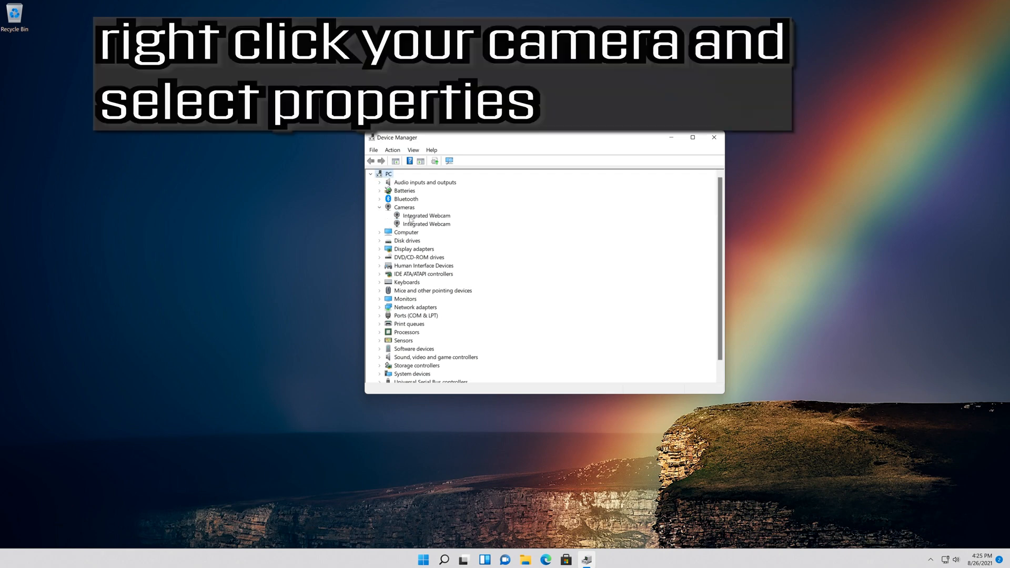
pyautogui.click(425, 215)
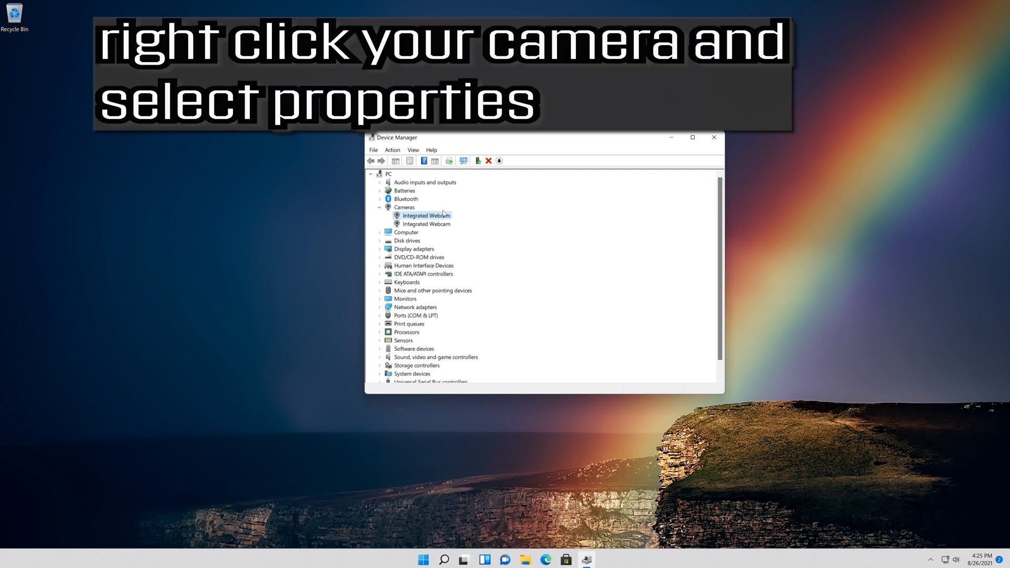
pyautogui.rightClick(422, 215)
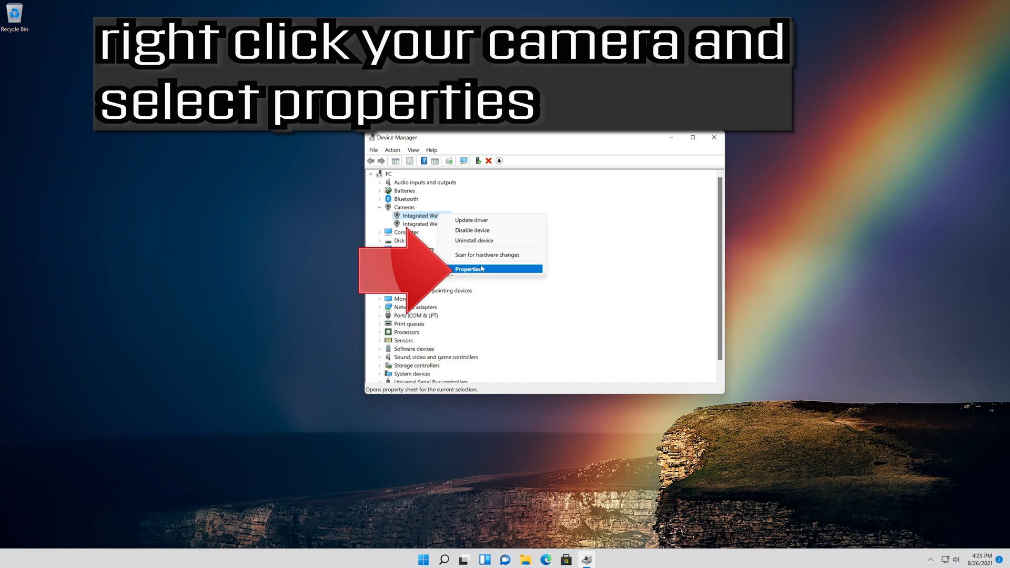
pyautogui.click(468, 269)
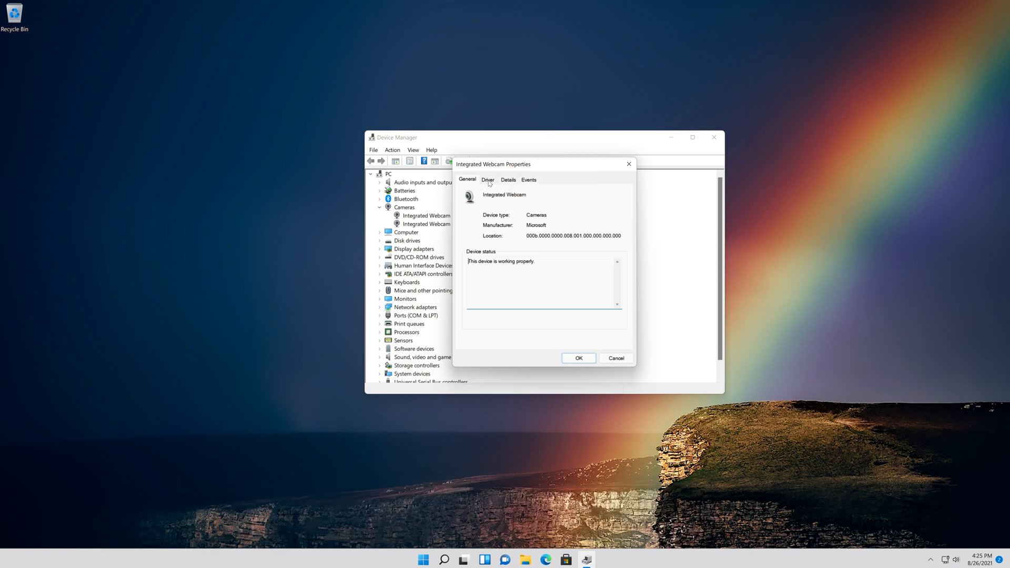
pyautogui.click(488, 180)
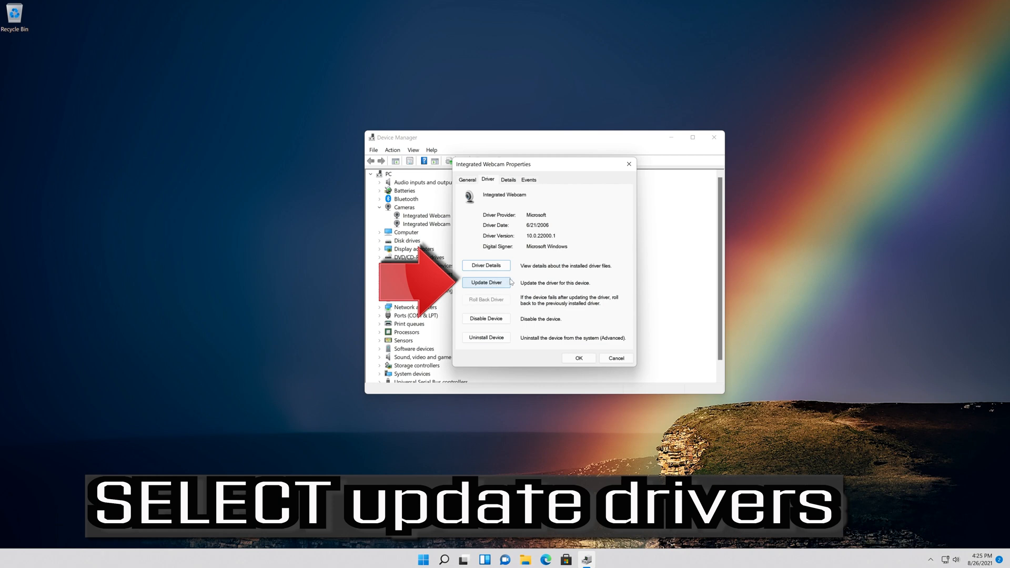
# - Update the Integrated Webcam driver by picking USB Video Device from the compatible list
pyautogui.click(486, 282)
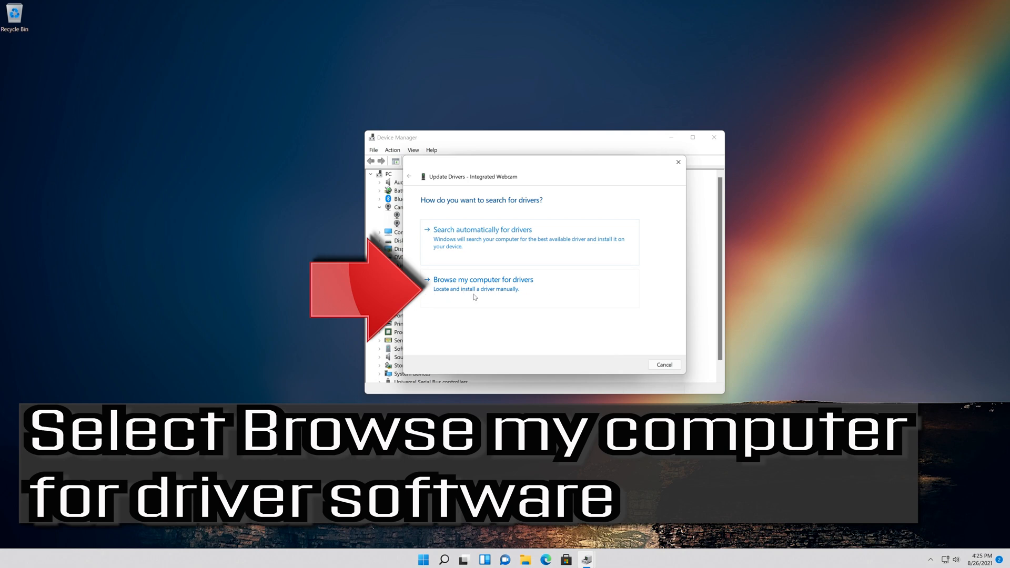
pyautogui.click(483, 279)
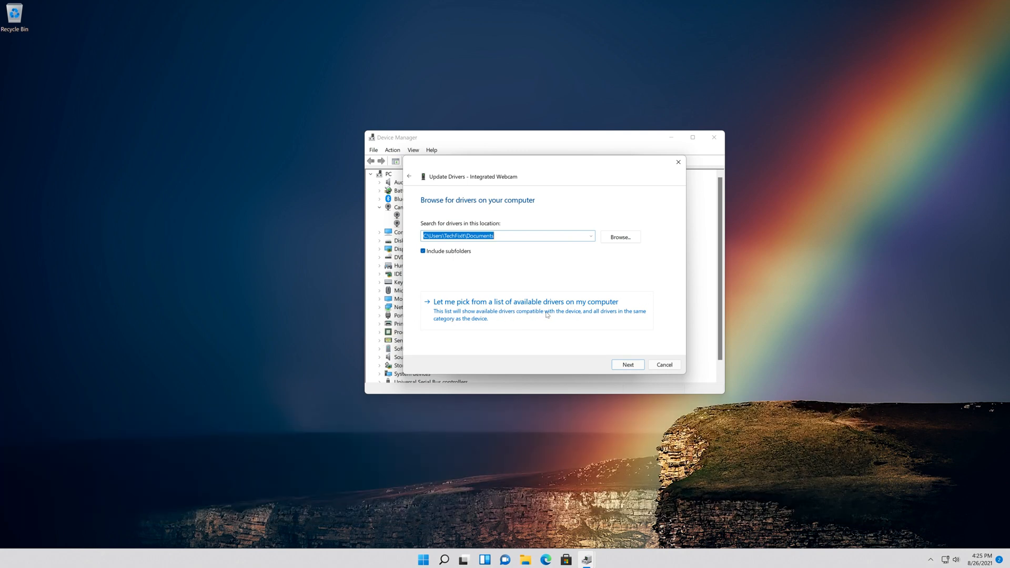
pyautogui.click(524, 302)
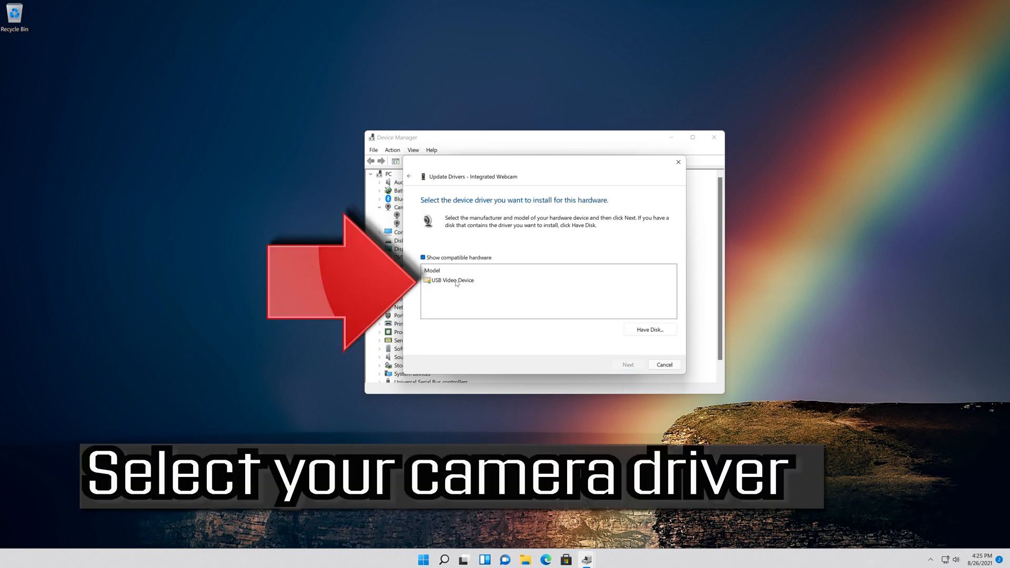
pyautogui.click(453, 279)
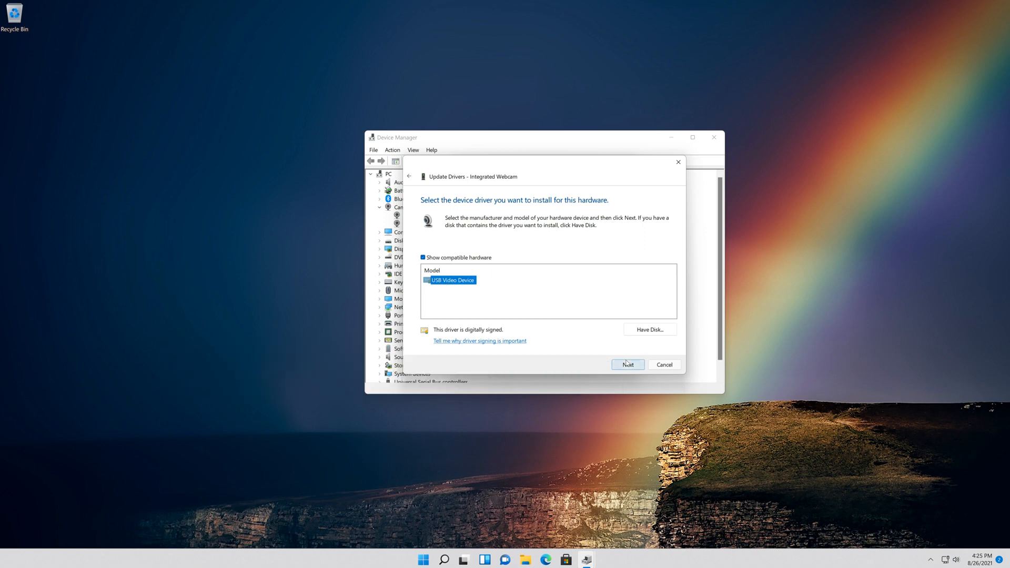
pyautogui.click(627, 365)
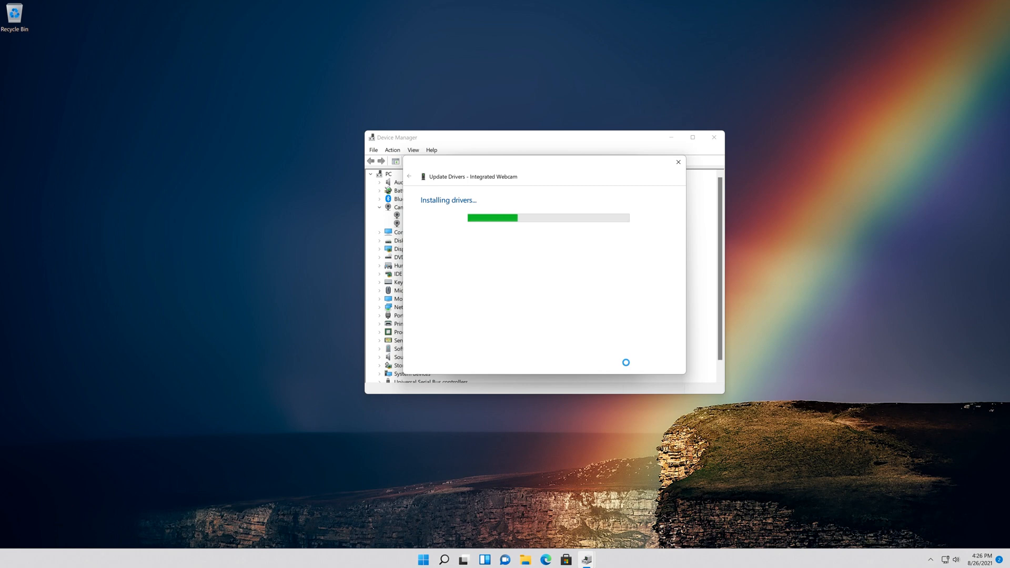